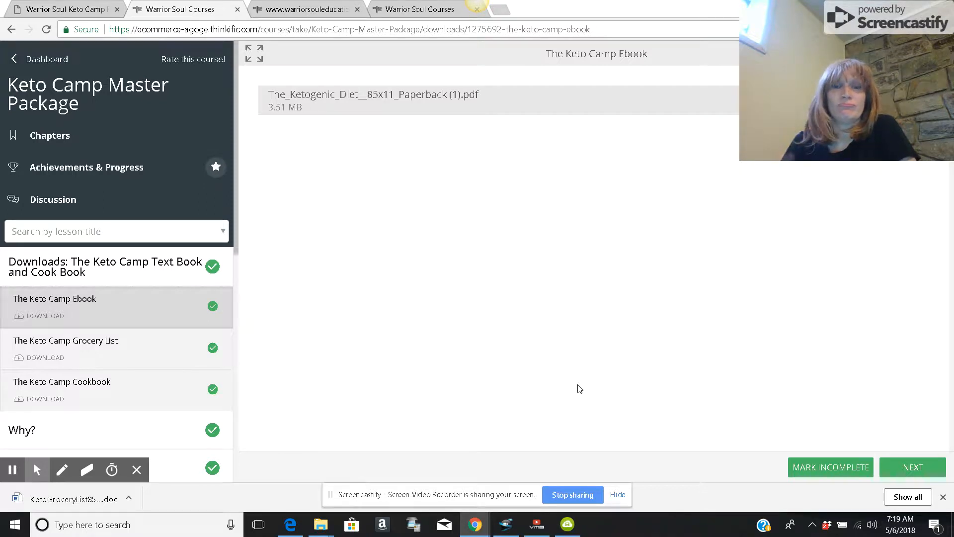
{"action": "mouse_move", "coordinate": [564, 284]}
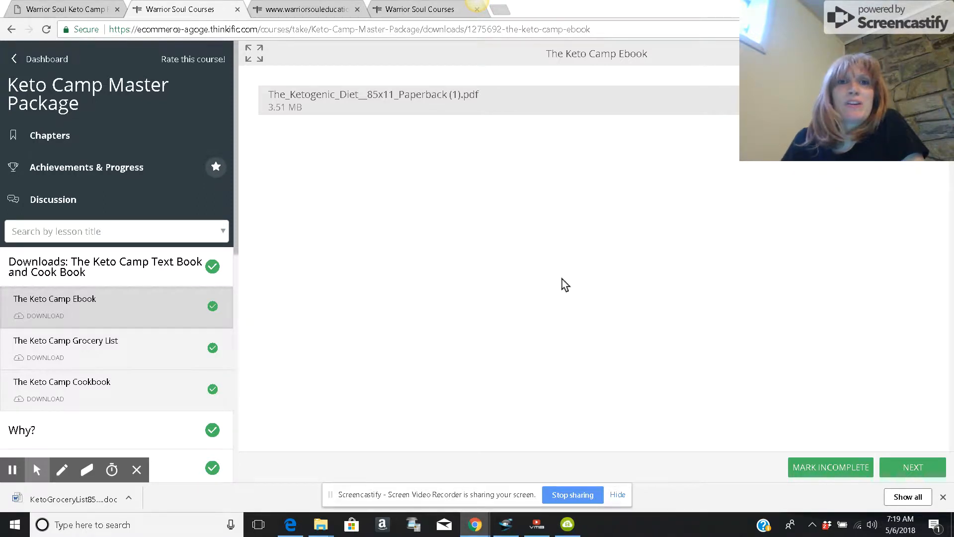
{"action": "mouse_move", "coordinate": [158, 101]}
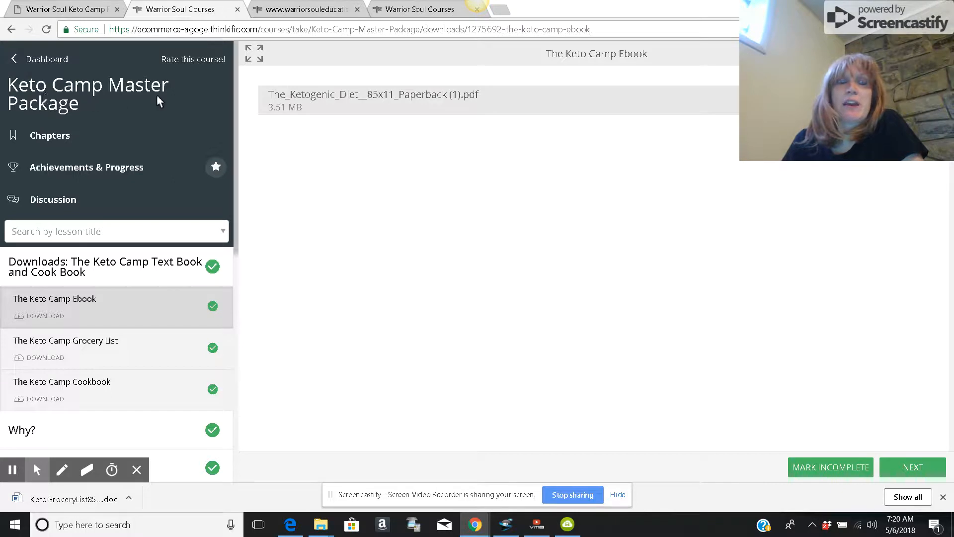
{"action": "mouse_move", "coordinate": [79, 121]}
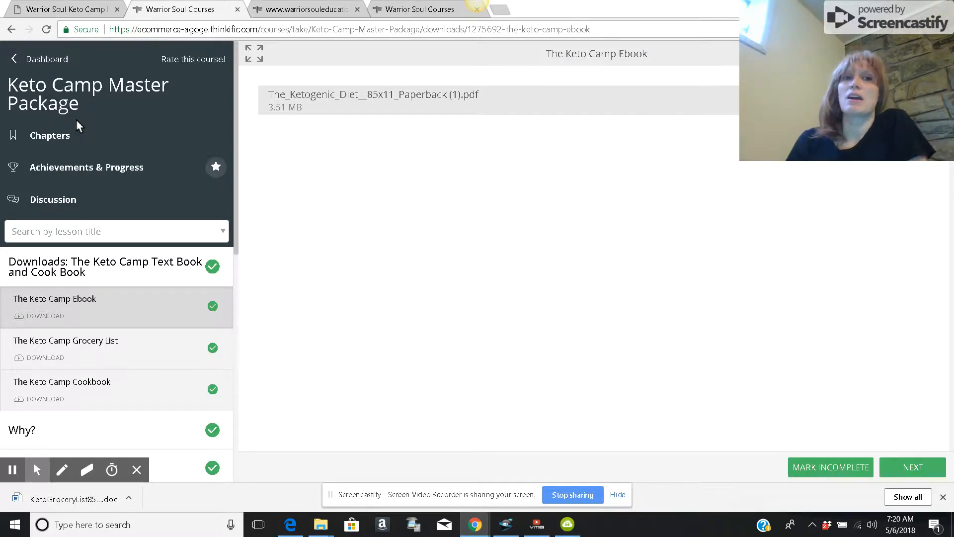
{"action": "mouse_move", "coordinate": [97, 121]}
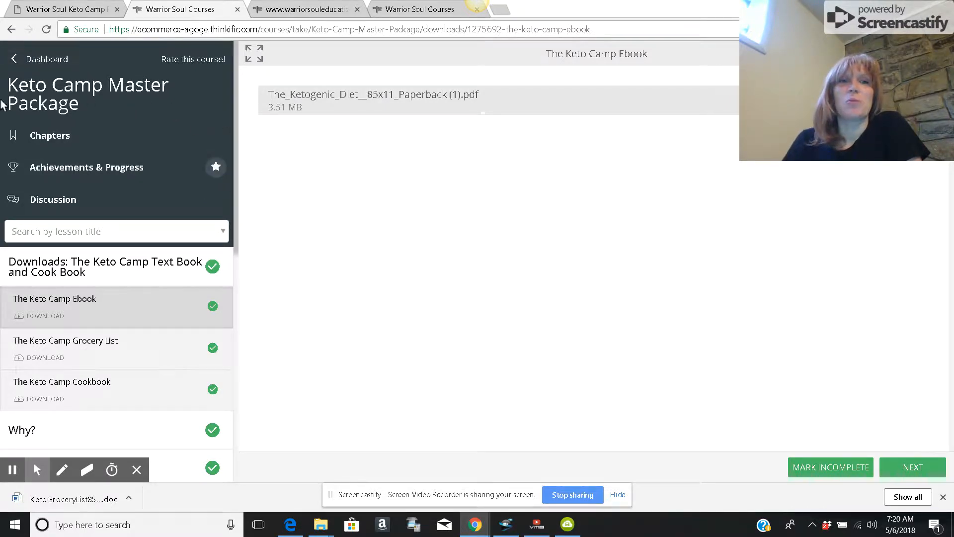
{"action": "mouse_move", "coordinate": [265, 309]}
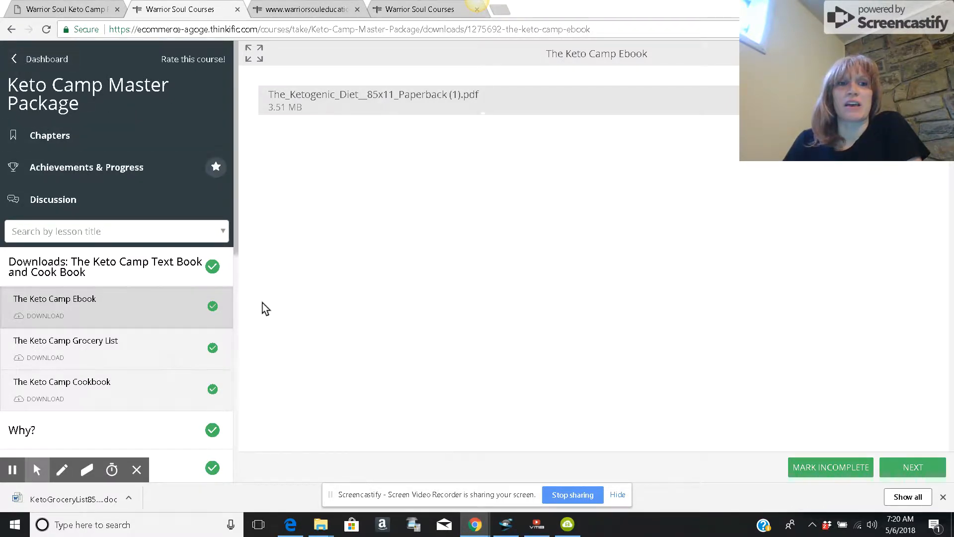
{"action": "mouse_move", "coordinate": [106, 307]}
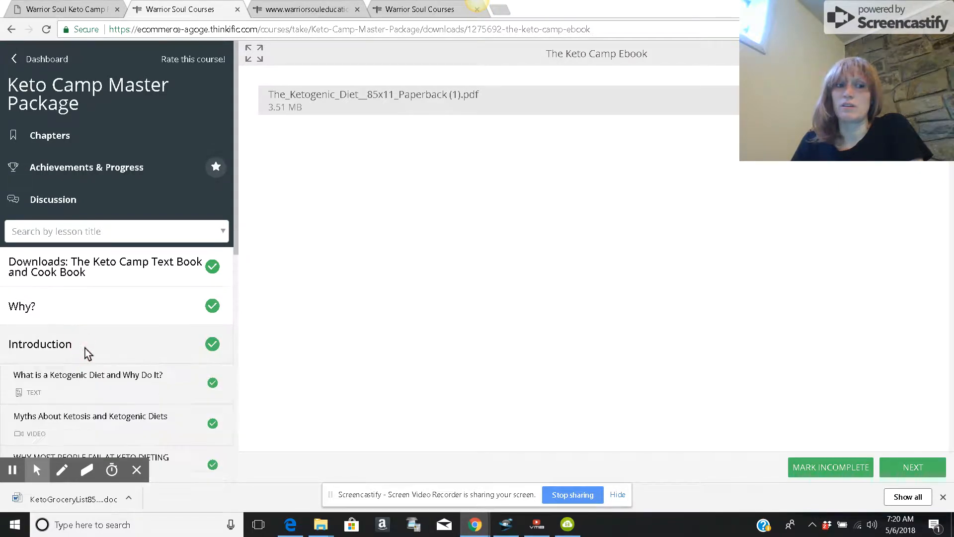
- Open 'What is a Ketogenic Diet and Why Do It?' and read through to its final paragraph
{"action": "left_click", "coordinate": [87, 374]}
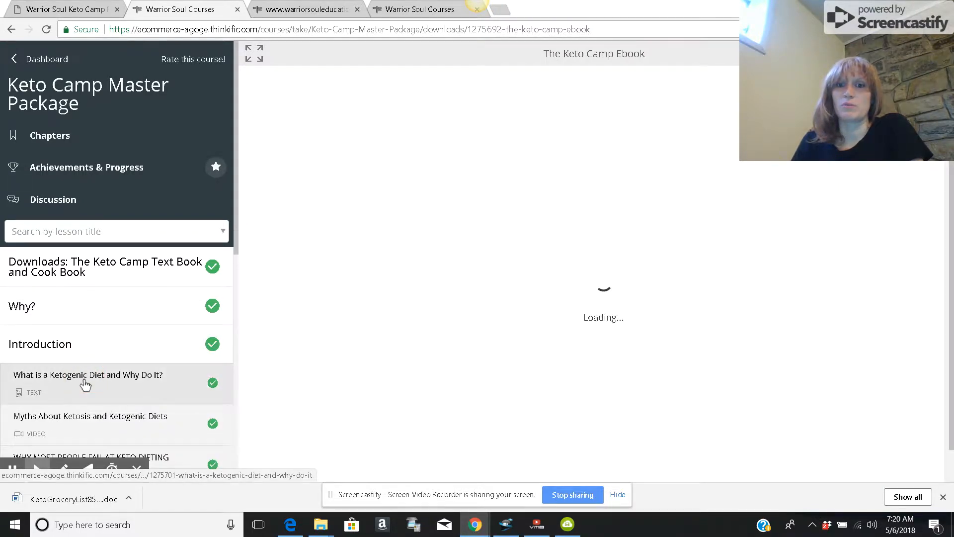
{"action": "left_click", "coordinate": [87, 374]}
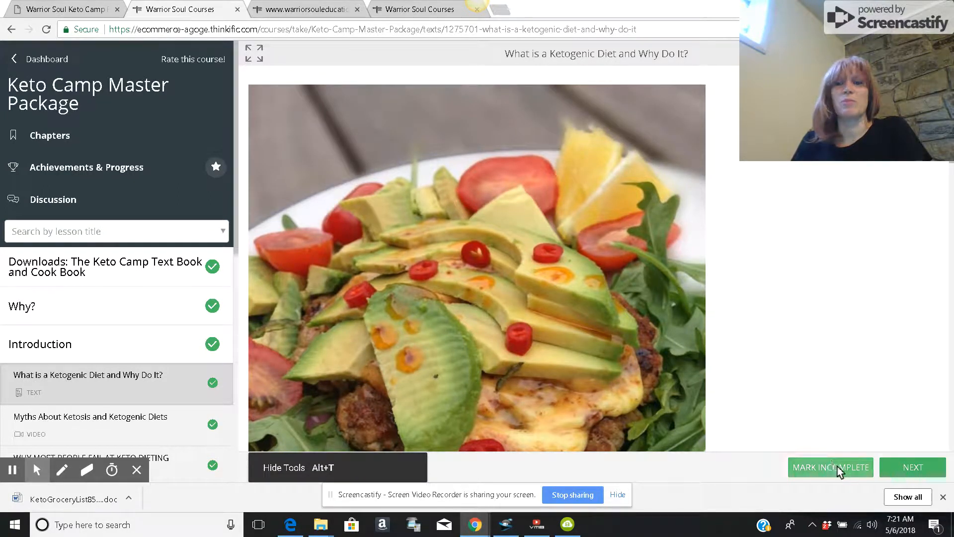
{"action": "mouse_move", "coordinate": [769, 333]}
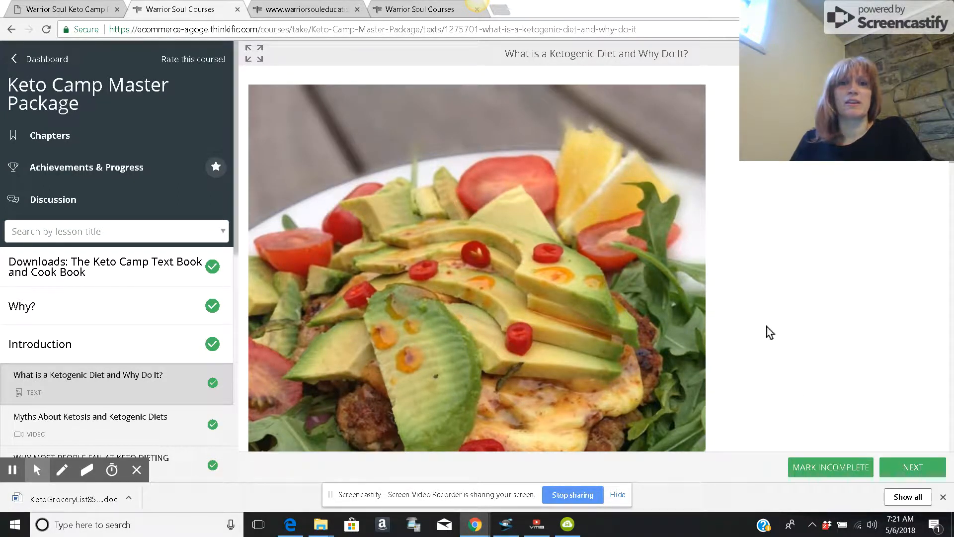
{"action": "mouse_move", "coordinate": [560, 306]}
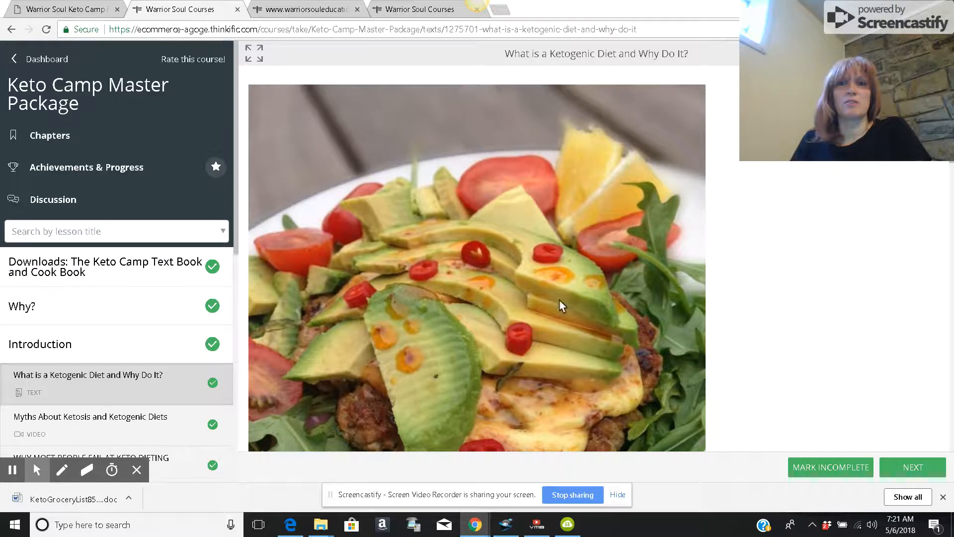
{"action": "mouse_move", "coordinate": [523, 219]}
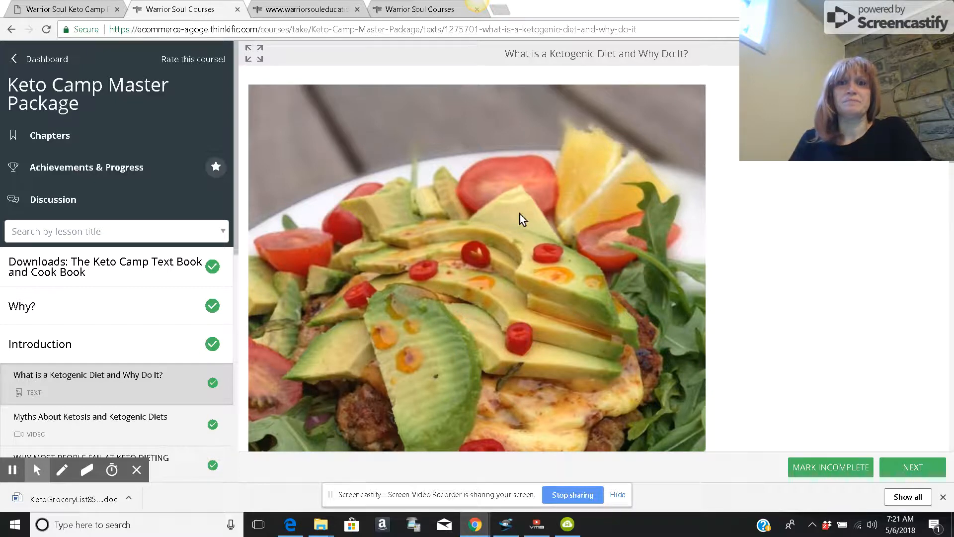
{"action": "mouse_move", "coordinate": [631, 210]}
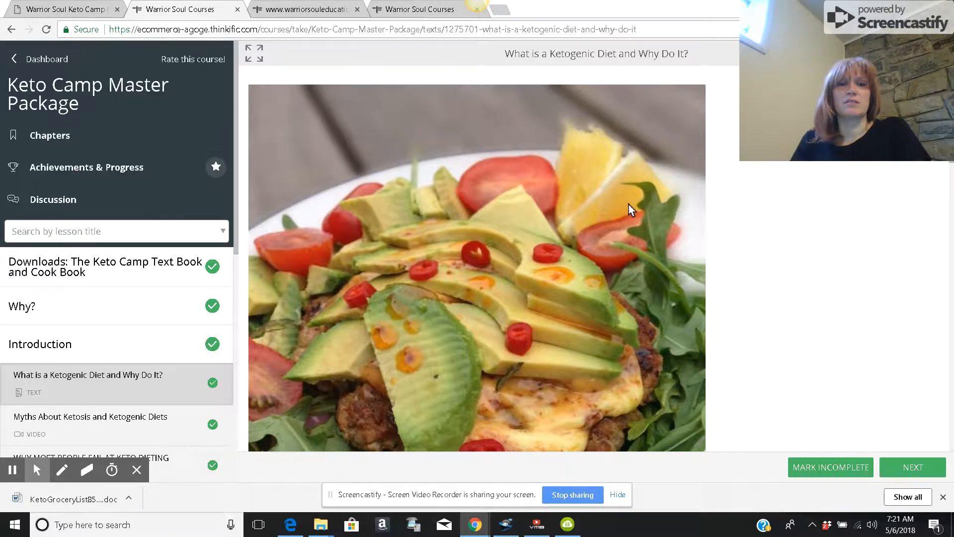
{"action": "scroll", "scroll_direction": "down", "scroll_amount": 3}
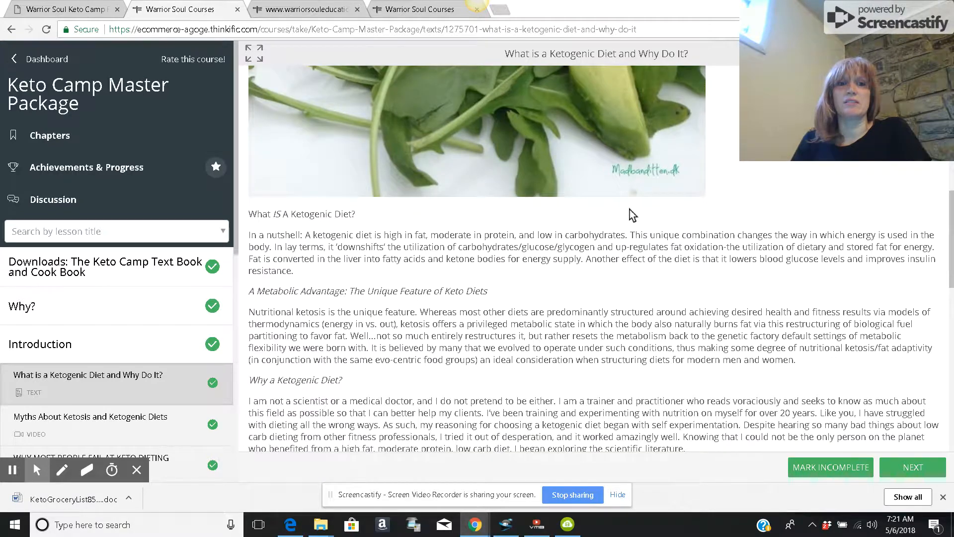
{"action": "scroll", "scroll_direction": "down", "scroll_amount": 3}
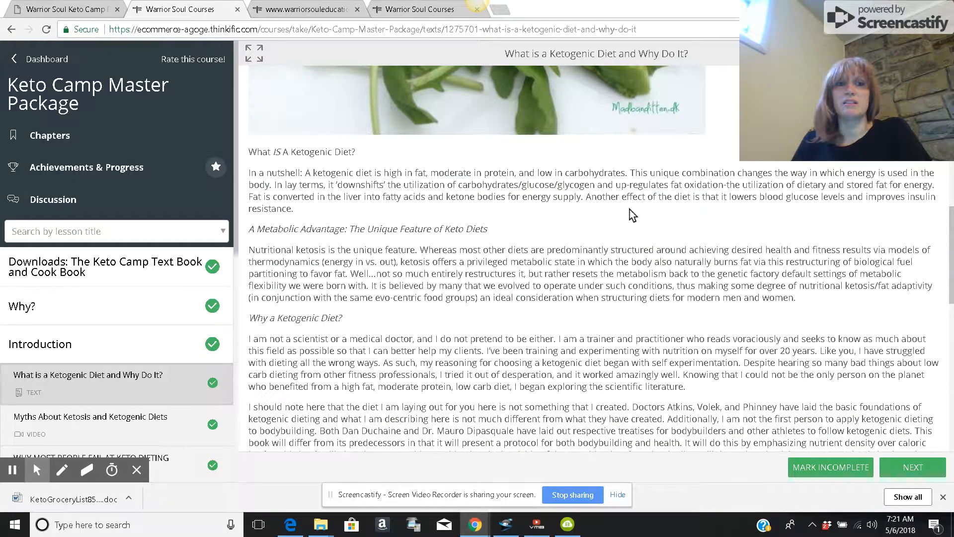
{"action": "mouse_move", "coordinate": [420, 181]}
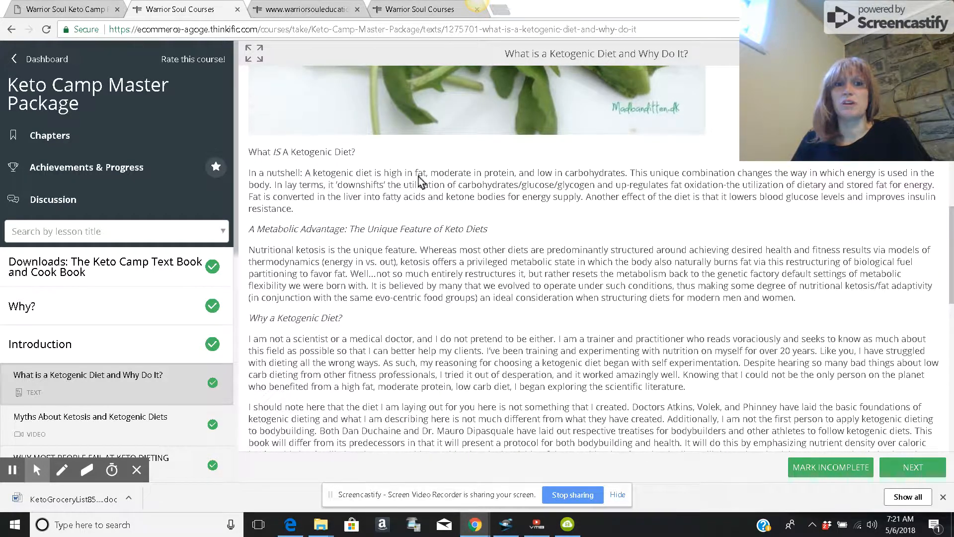
{"action": "mouse_move", "coordinate": [605, 179]}
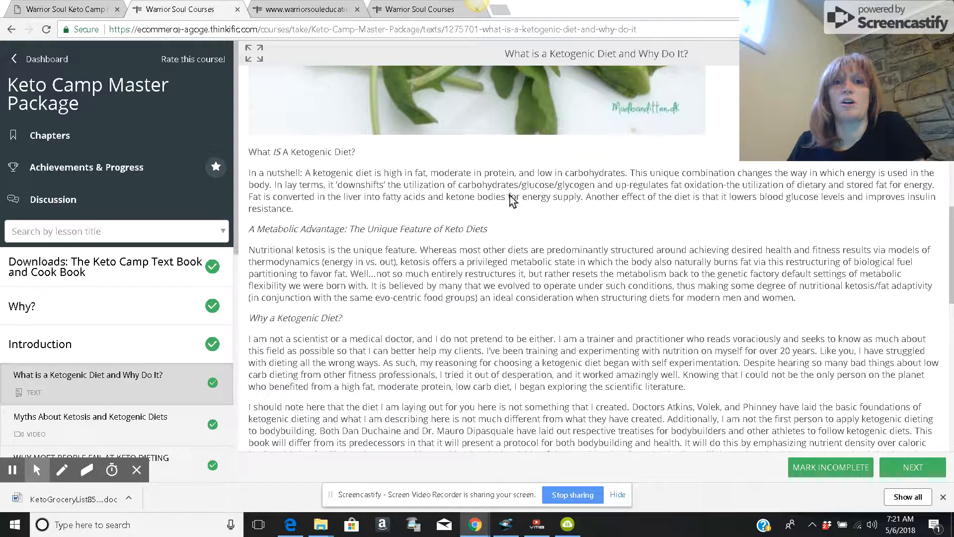
{"action": "mouse_move", "coordinate": [467, 201]}
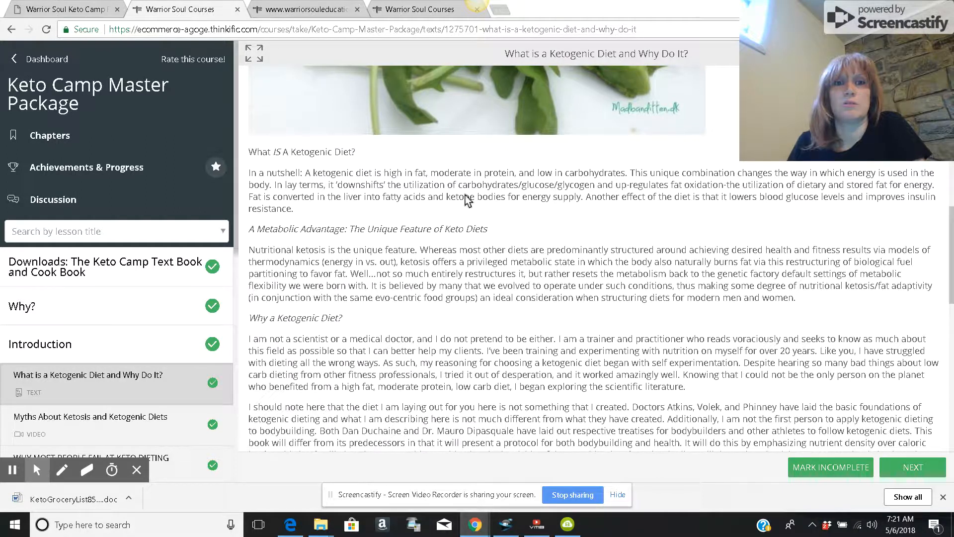
{"action": "mouse_move", "coordinate": [544, 192]}
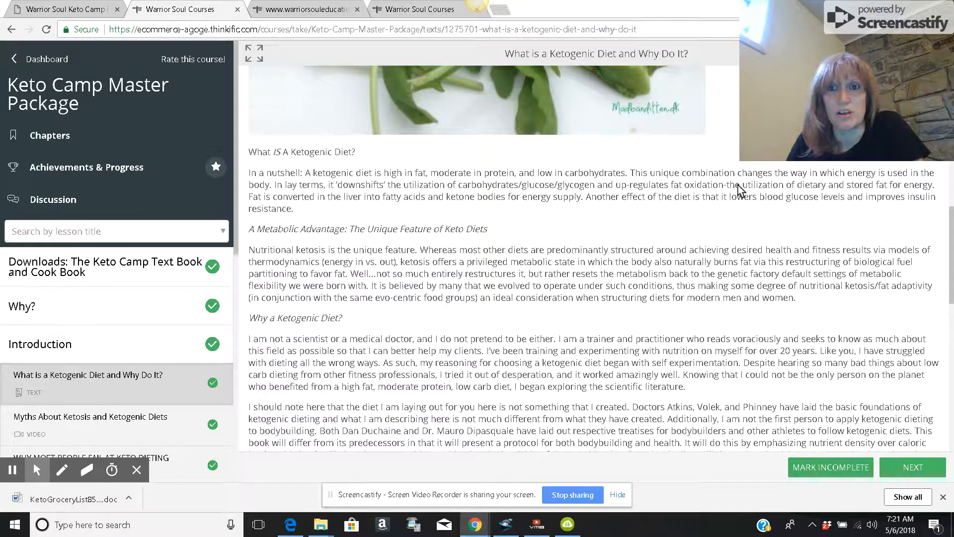
{"action": "mouse_move", "coordinate": [678, 206]}
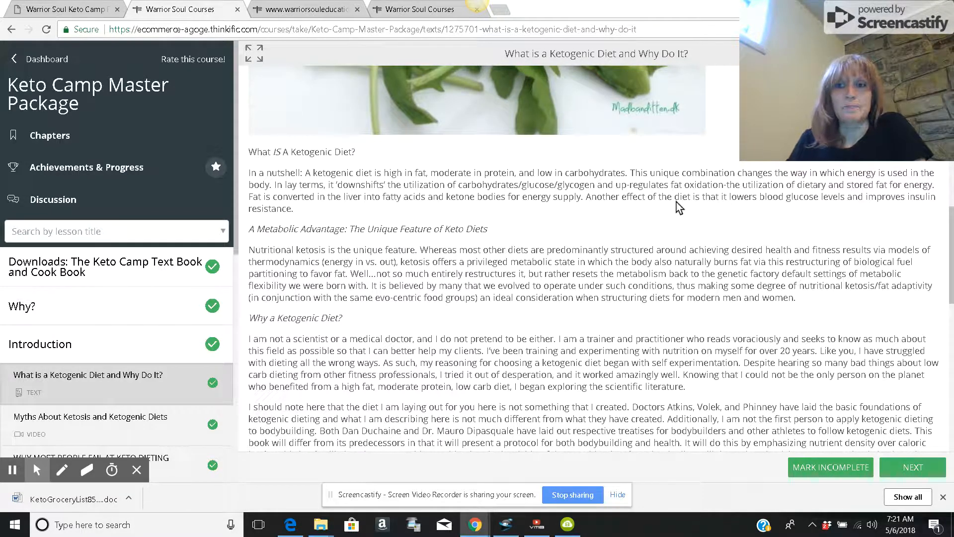
{"action": "scroll", "scroll_direction": "down", "scroll_amount": 3}
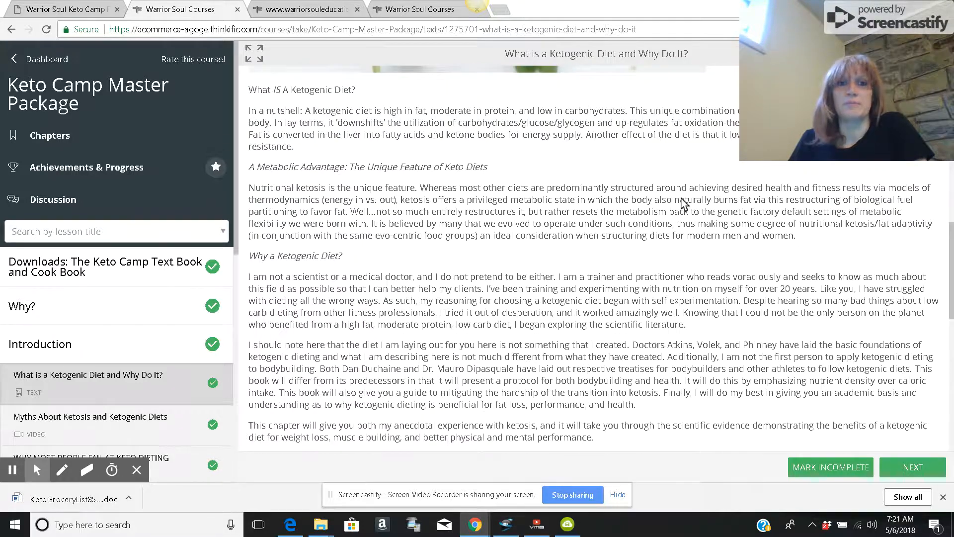
{"action": "scroll", "scroll_direction": "down", "scroll_amount": 3}
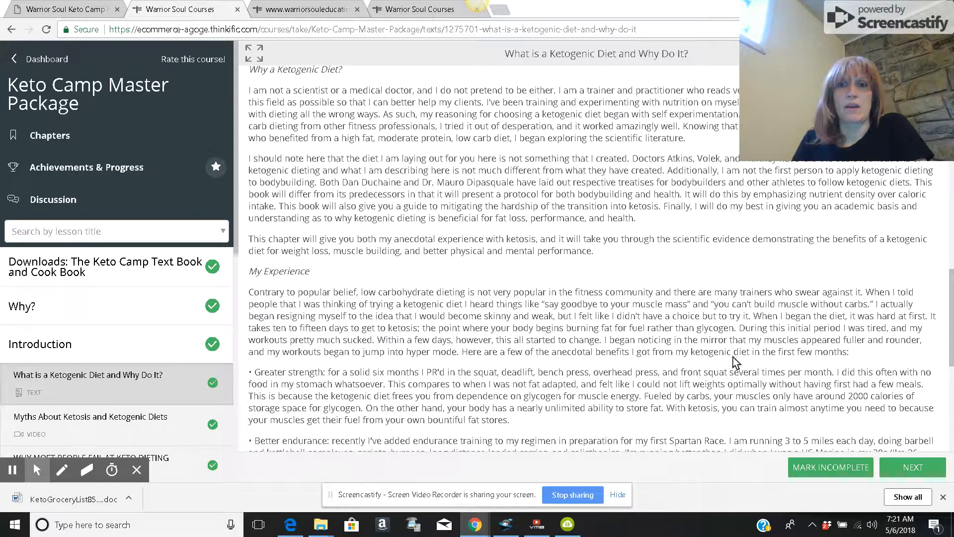
{"action": "mouse_move", "coordinate": [740, 390]}
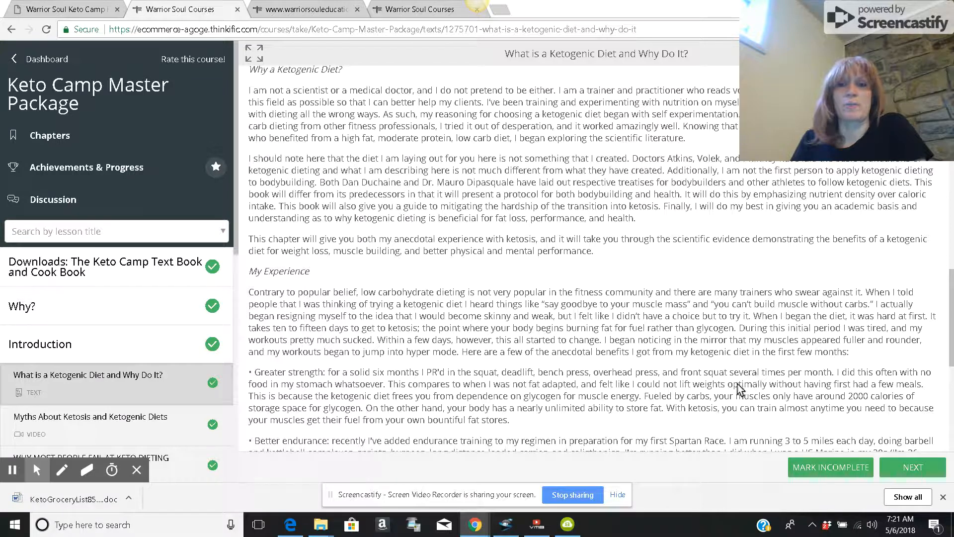
{"action": "scroll", "scroll_direction": "down", "scroll_amount": 3}
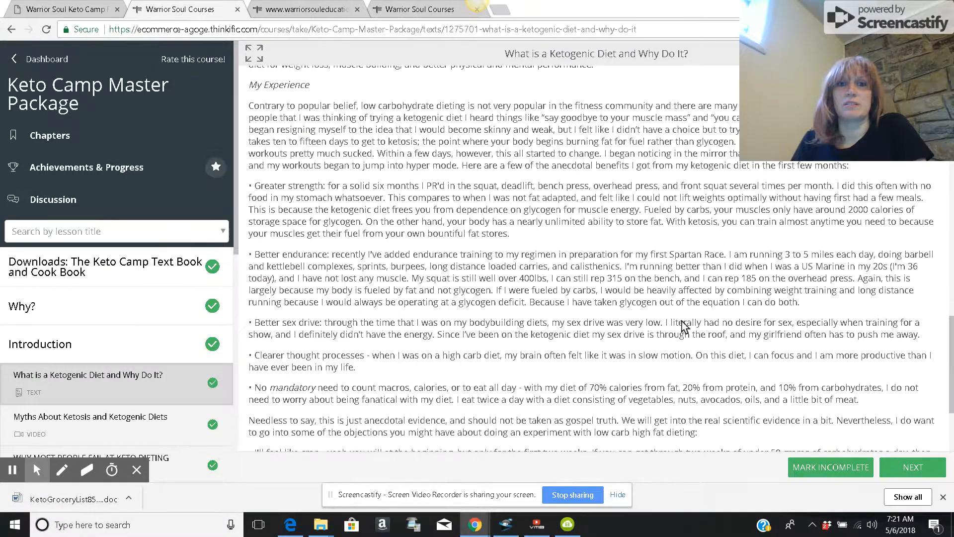
{"action": "scroll", "scroll_direction": "down", "scroll_amount": 3}
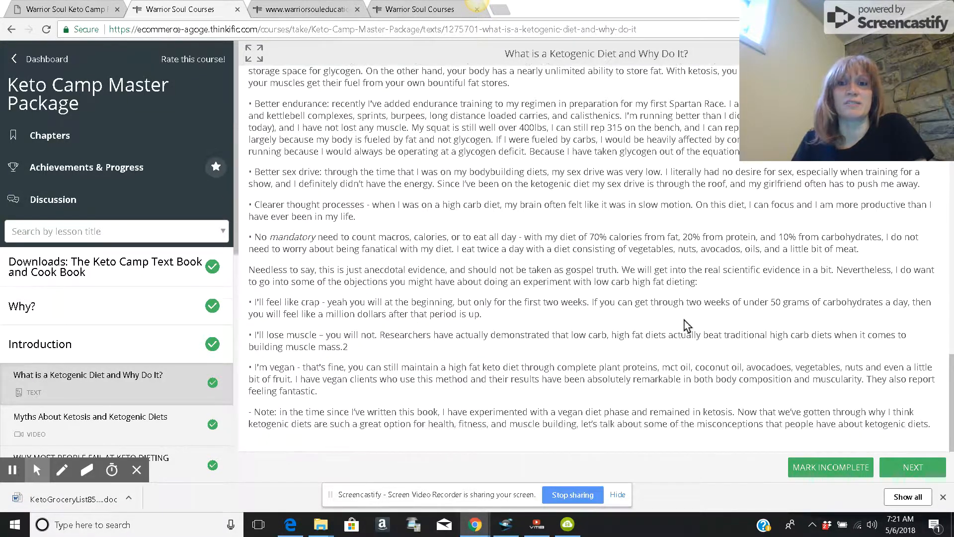
{"action": "mouse_move", "coordinate": [69, 384]}
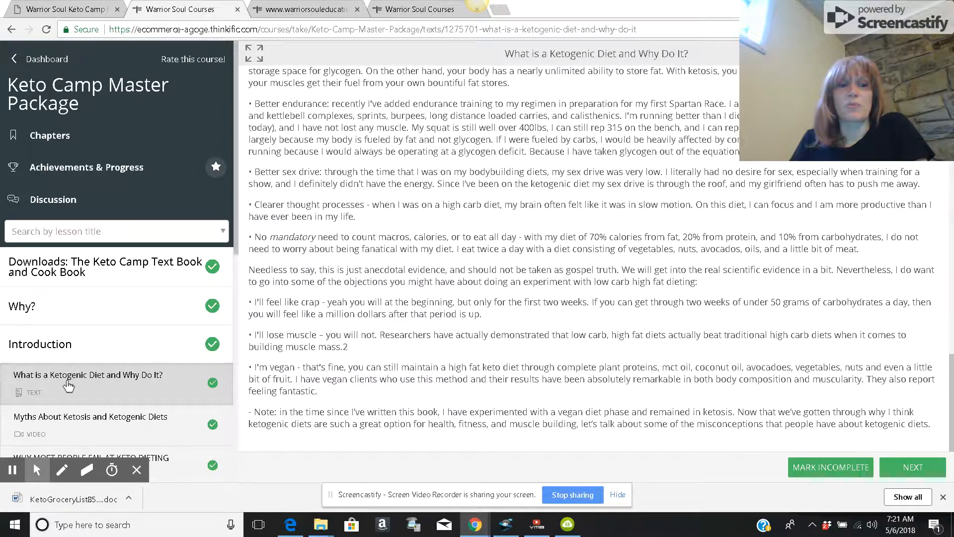
- View the Myths About Ketosis video lesson, then switch to Why Most People Fail at Keto Dieting
{"action": "left_click", "coordinate": [89, 417]}
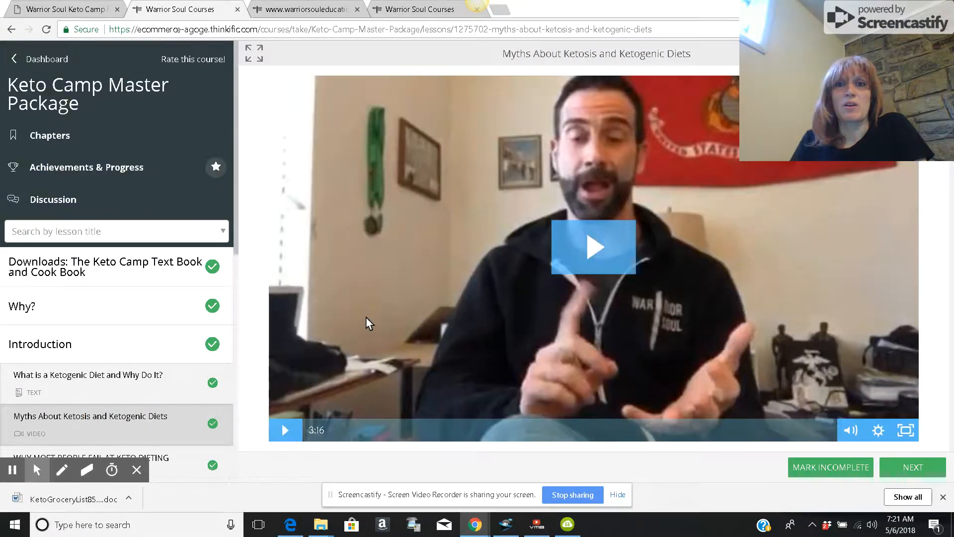
{"action": "mouse_move", "coordinate": [667, 262]}
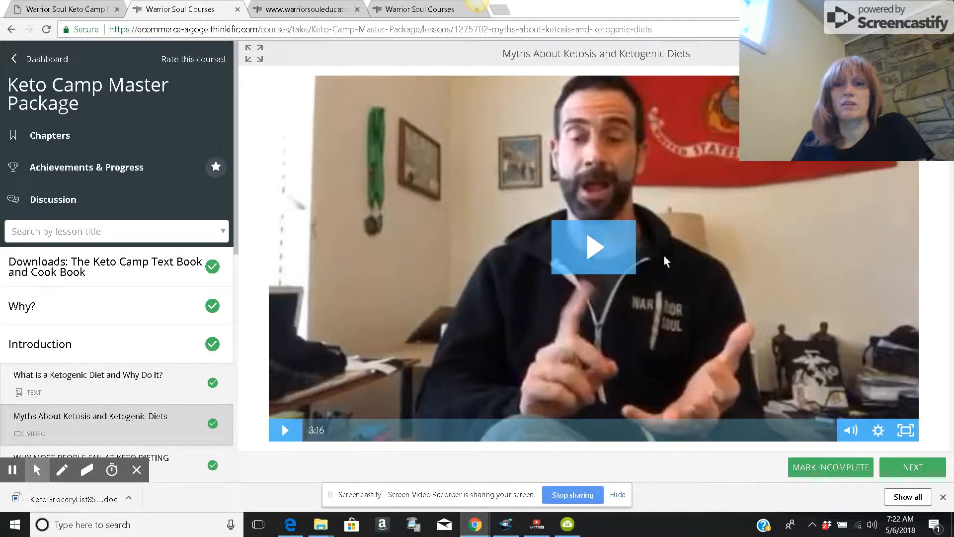
{"action": "mouse_move", "coordinate": [651, 276]}
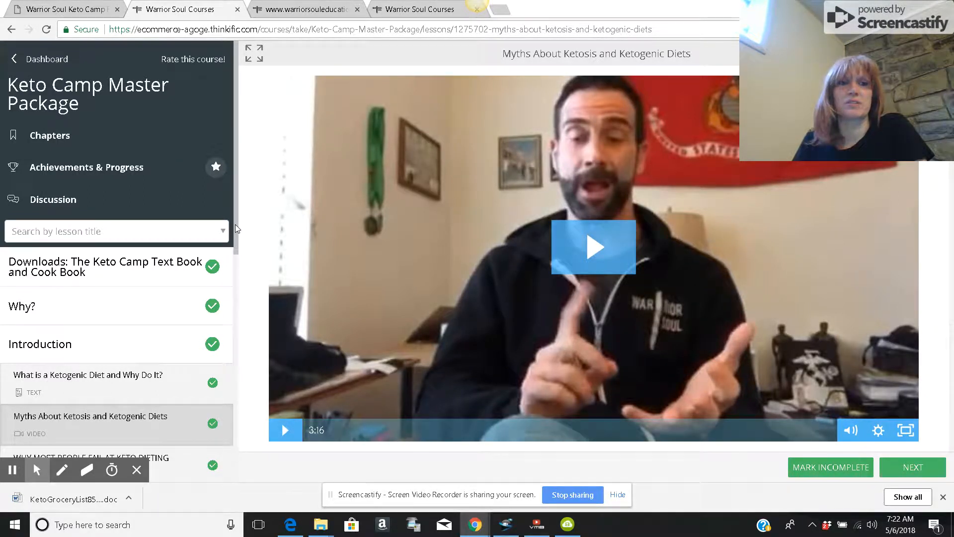
{"action": "scroll", "scroll_direction": "down", "scroll_amount": 3}
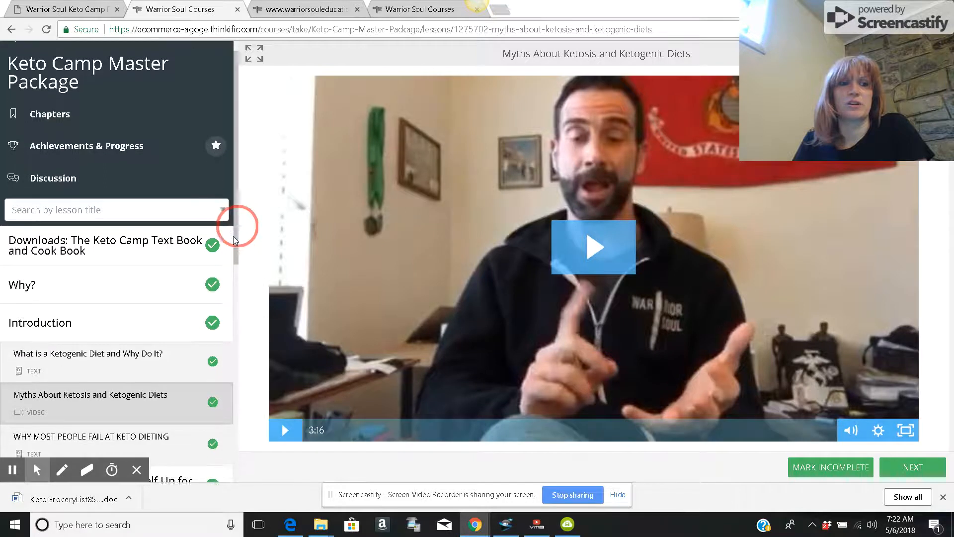
{"action": "scroll", "scroll_direction": "down", "scroll_amount": 3}
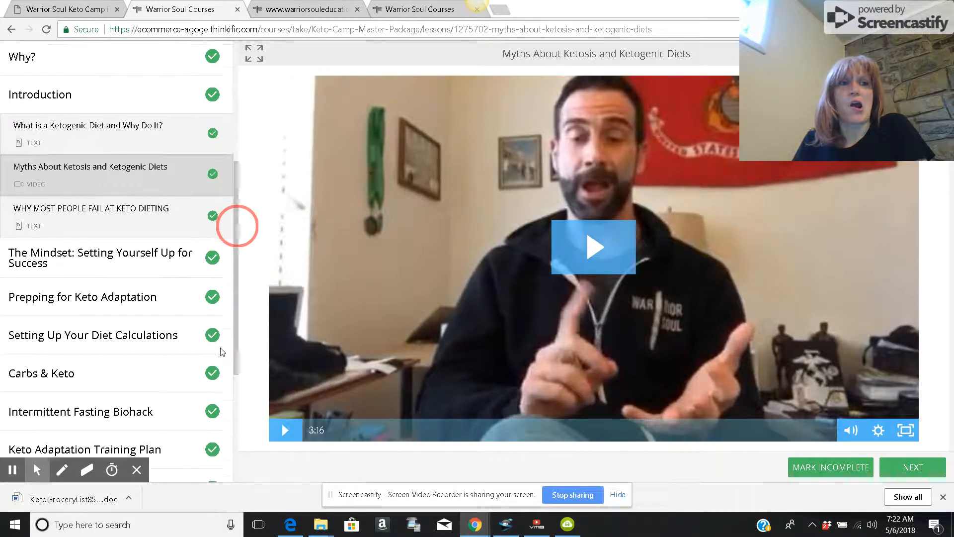
{"action": "scroll", "scroll_direction": "down", "scroll_amount": 3}
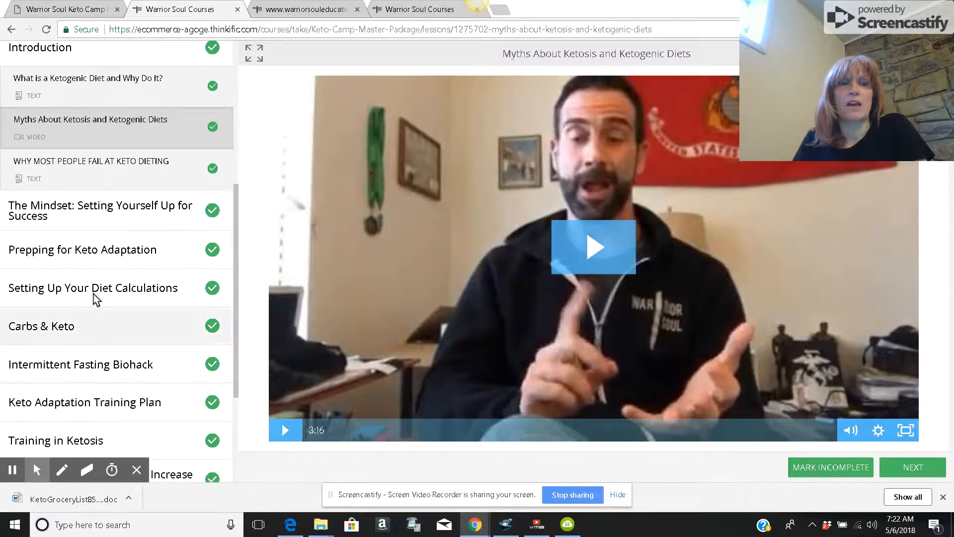
{"action": "left_click", "coordinate": [90, 168]}
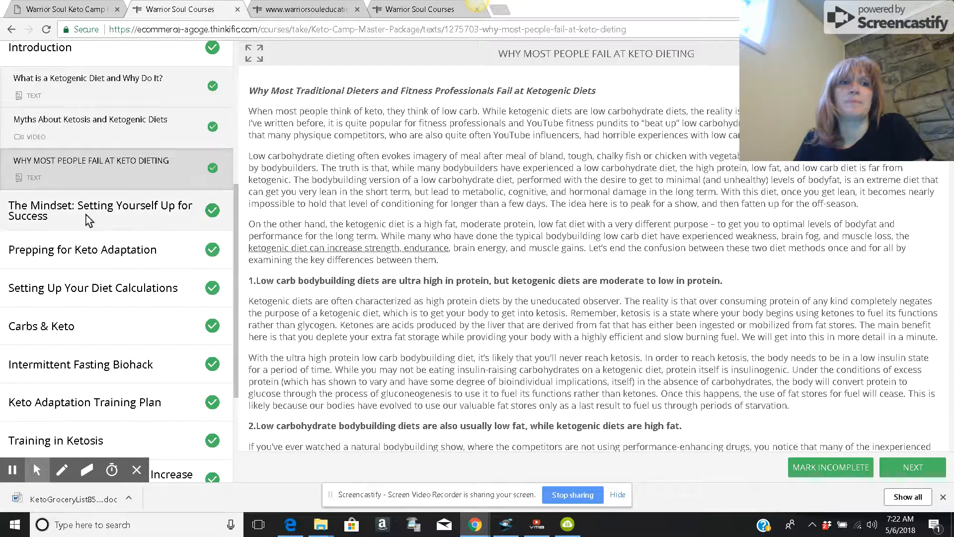
- Expand 'The Mindset: Setting Yourself Up for Success' to list Find Your Why through Create Your Goals
{"action": "left_click", "coordinate": [101, 209]}
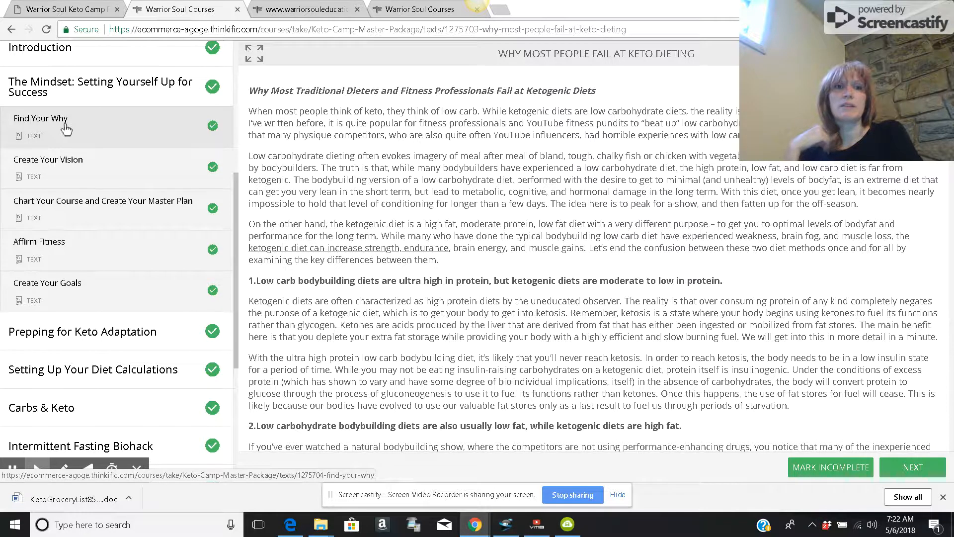
{"action": "mouse_move", "coordinate": [67, 151]}
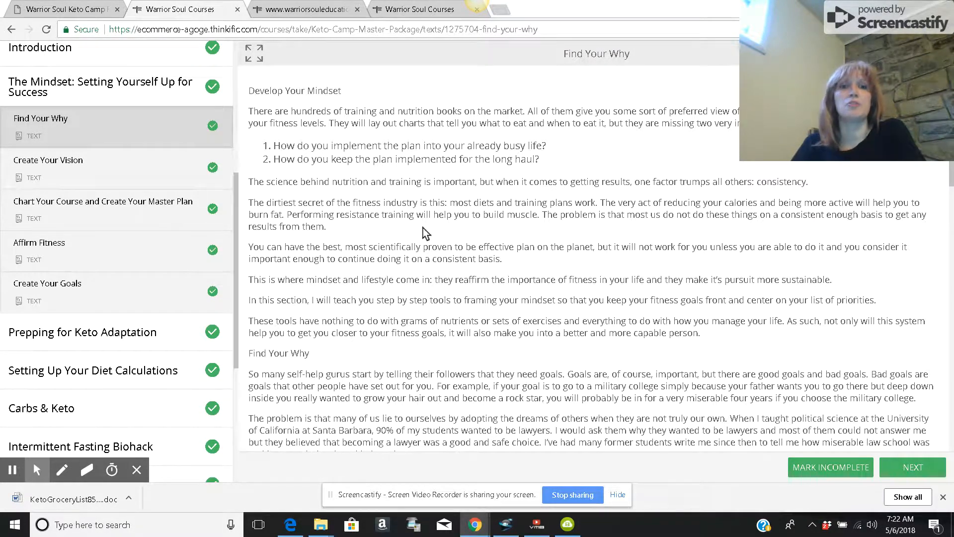
- Visit Create Your Vision, then open Affirm Fitness down to its affirmations exercise
{"action": "scroll", "scroll_direction": "down", "scroll_amount": 3}
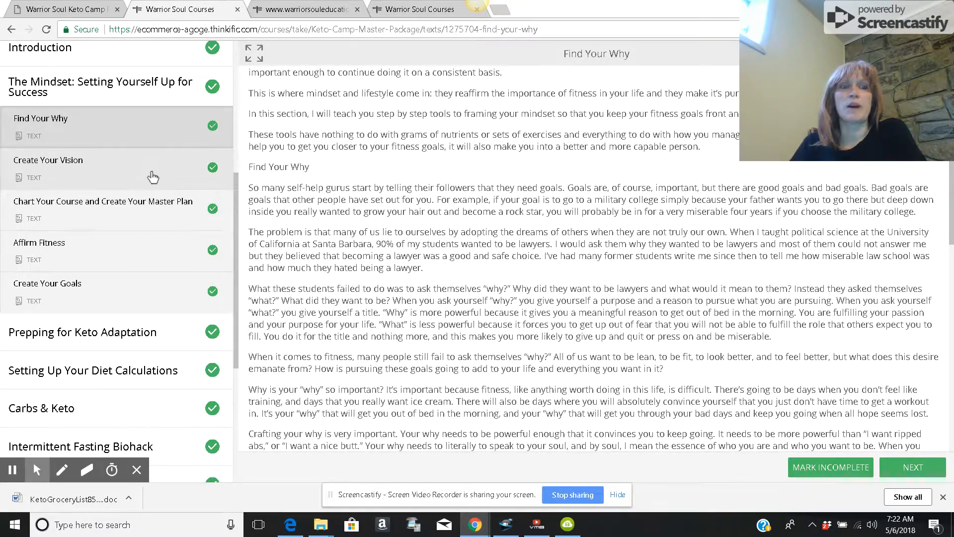
{"action": "left_click", "coordinate": [49, 160]}
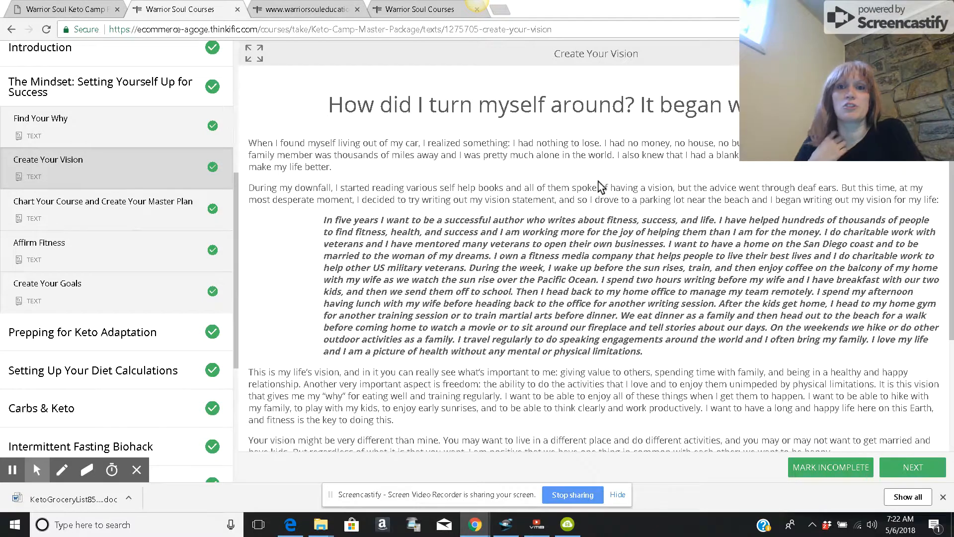
{"action": "mouse_move", "coordinate": [572, 192]}
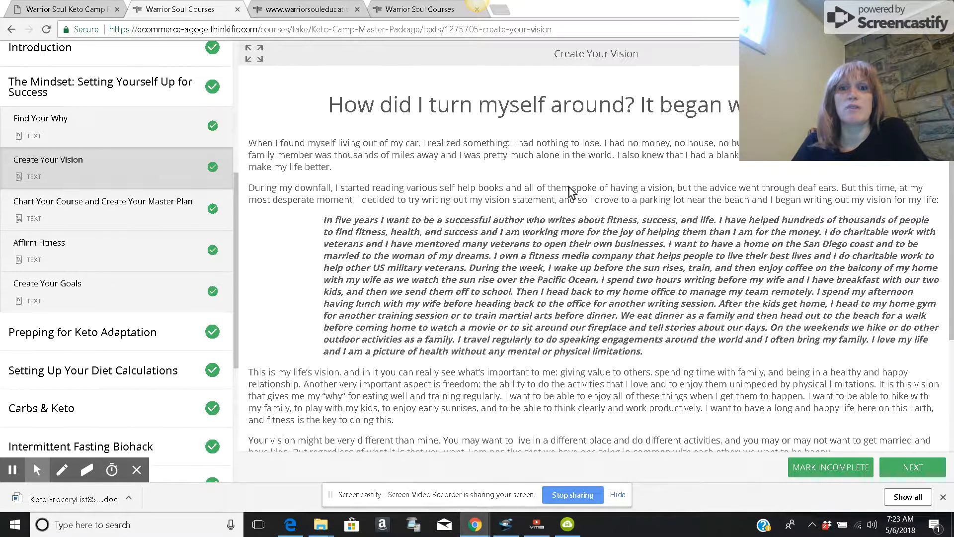
{"action": "scroll", "scroll_direction": "down", "scroll_amount": 3}
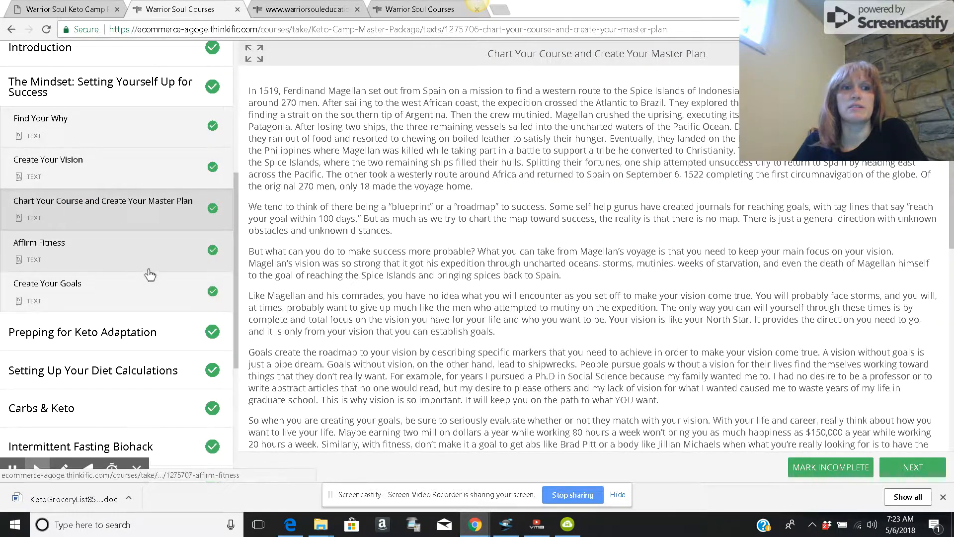
{"action": "left_click", "coordinate": [39, 242]}
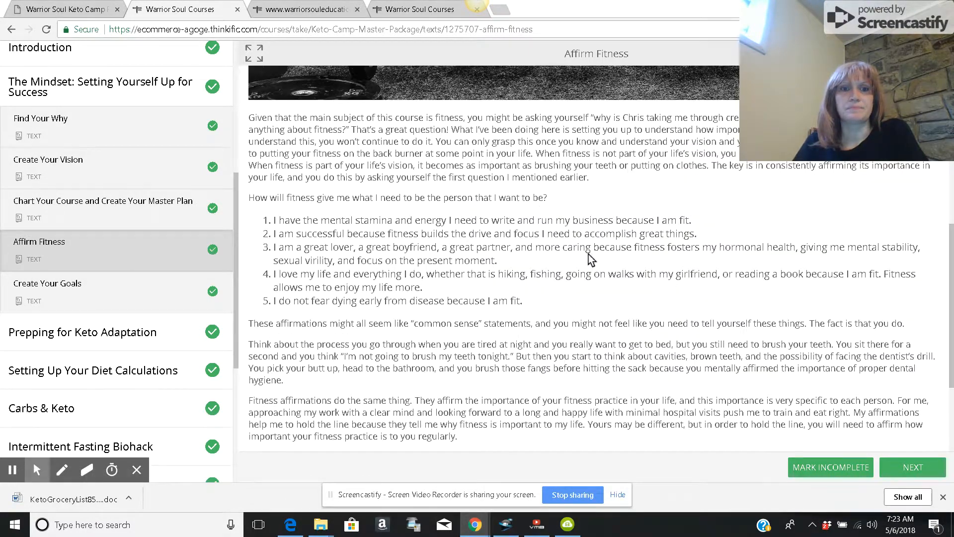
{"action": "scroll", "scroll_direction": "down", "scroll_amount": 3}
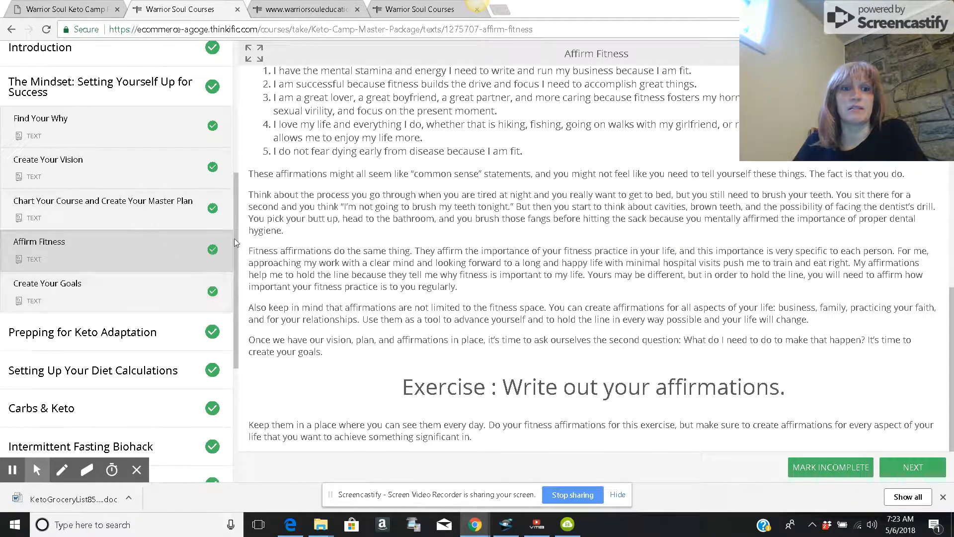
{"action": "scroll", "scroll_direction": "down", "scroll_amount": 3}
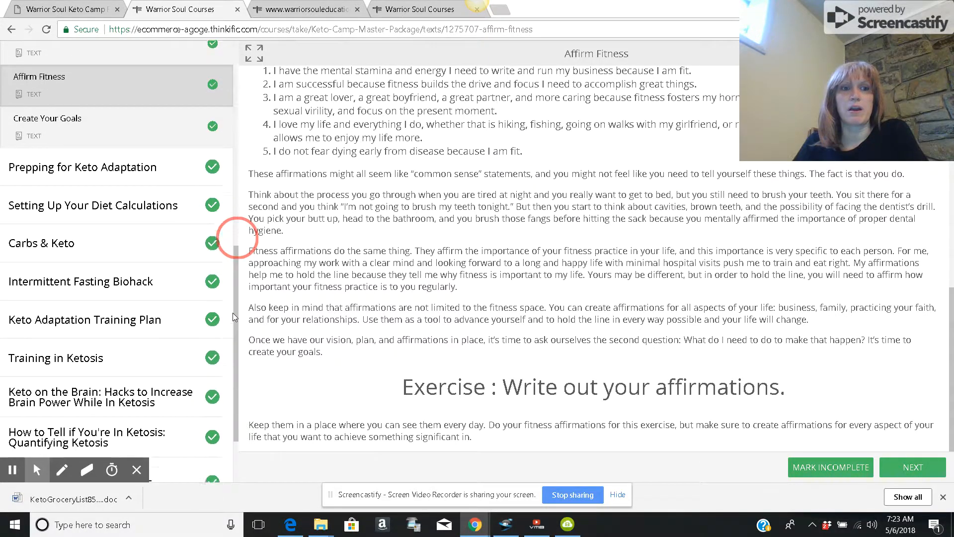
{"action": "scroll", "scroll_direction": "down", "scroll_amount": 3}
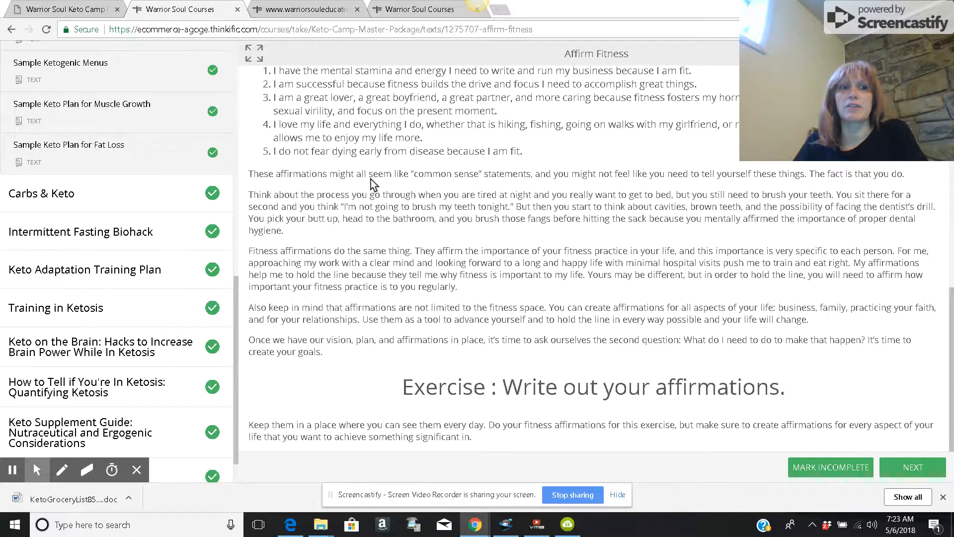
{"action": "mouse_move", "coordinate": [425, 213]}
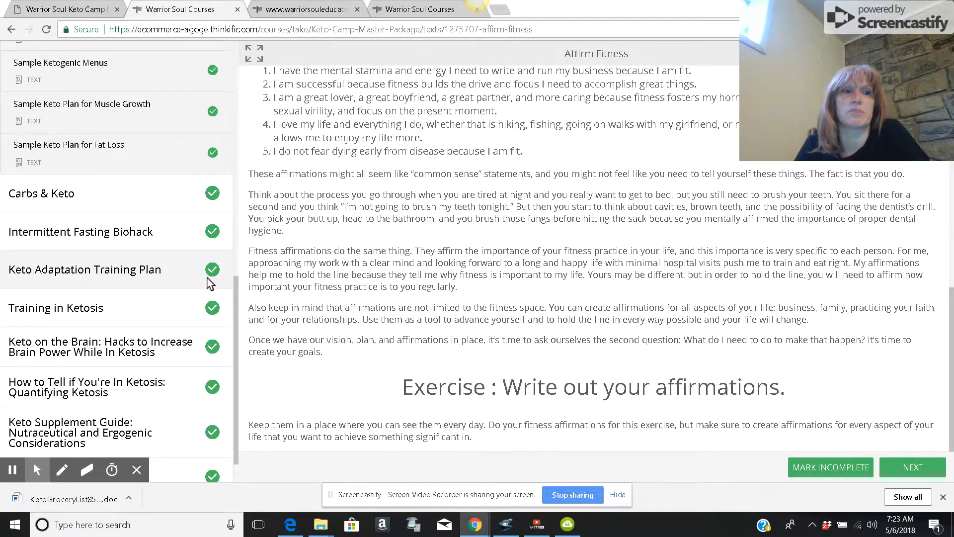
{"action": "mouse_move", "coordinate": [120, 209]}
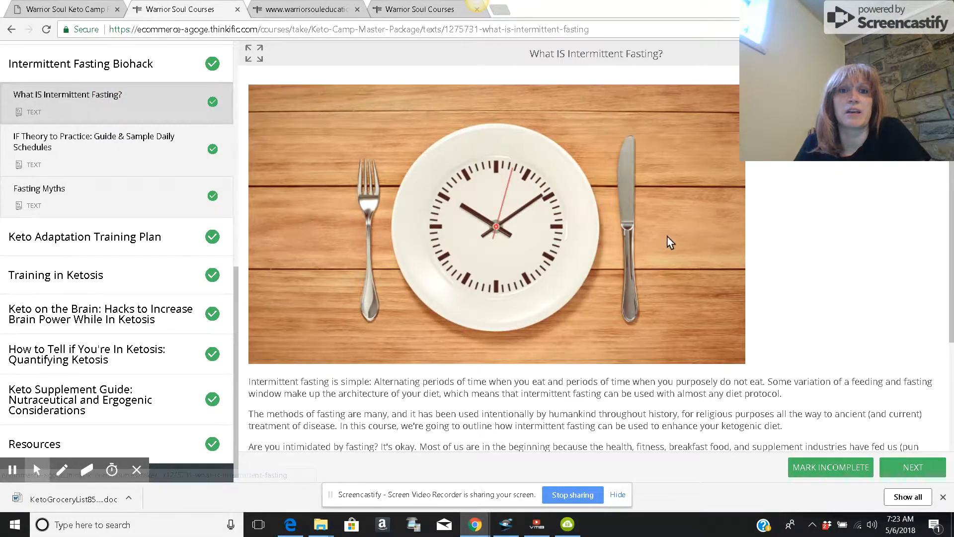
- Scroll through What IS Intermittent Fasting? and the Resources chapter's recipes and sleep hacks lessons
{"action": "scroll", "scroll_direction": "down", "scroll_amount": 3}
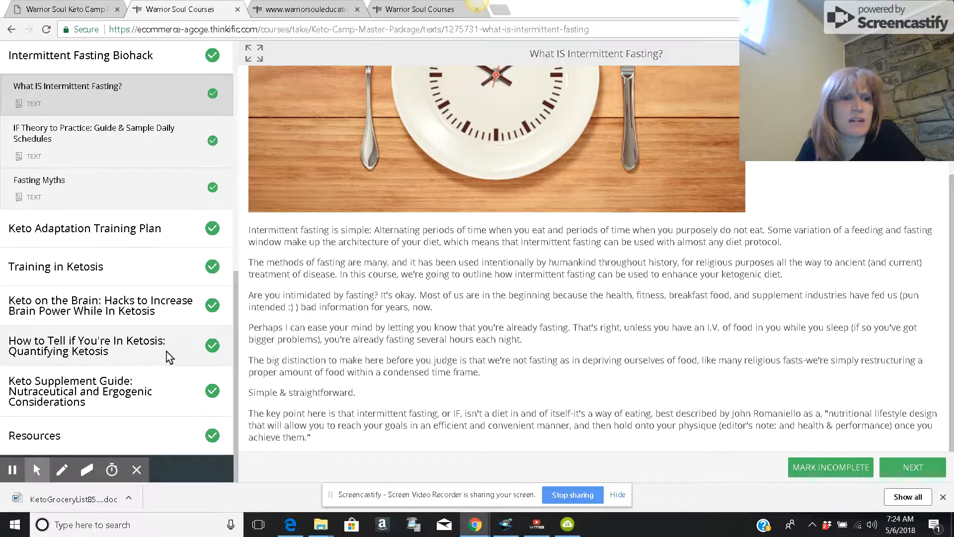
{"action": "scroll", "scroll_direction": "down", "scroll_amount": 3}
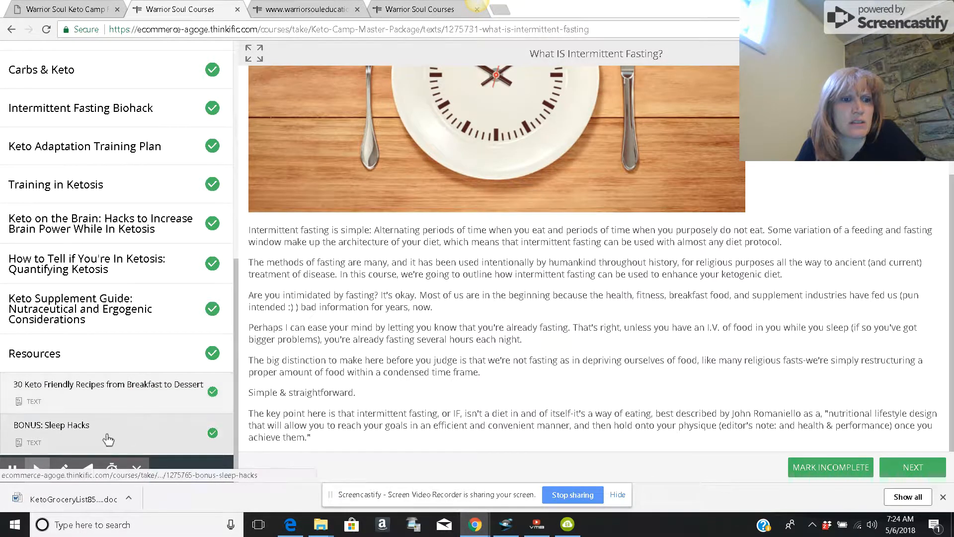
- Open BONUS: Sleep Hacks and browse its sleep biohacks list starting with Sleep Enough
{"action": "left_click", "coordinate": [51, 424]}
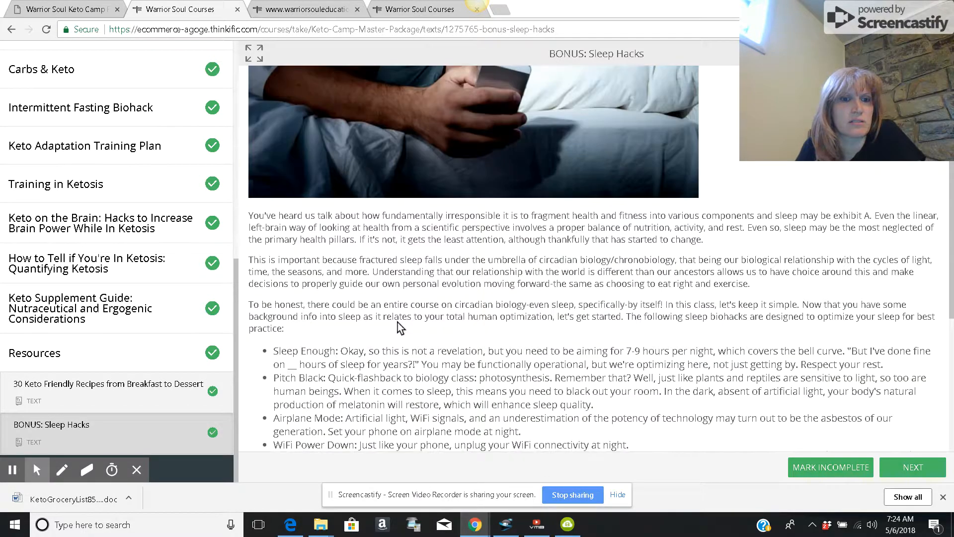
{"action": "scroll", "scroll_direction": "down", "scroll_amount": 3}
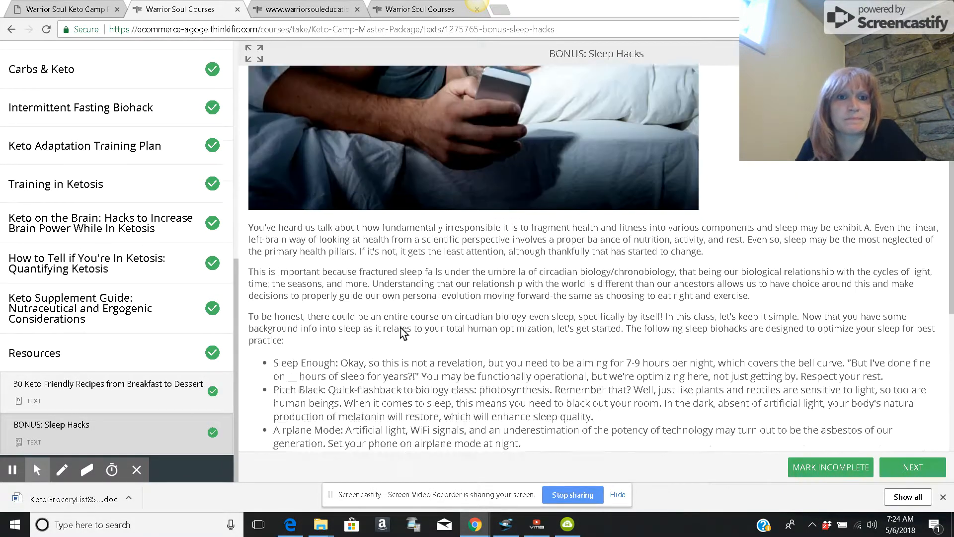
{"action": "scroll", "scroll_direction": "down", "scroll_amount": 3}
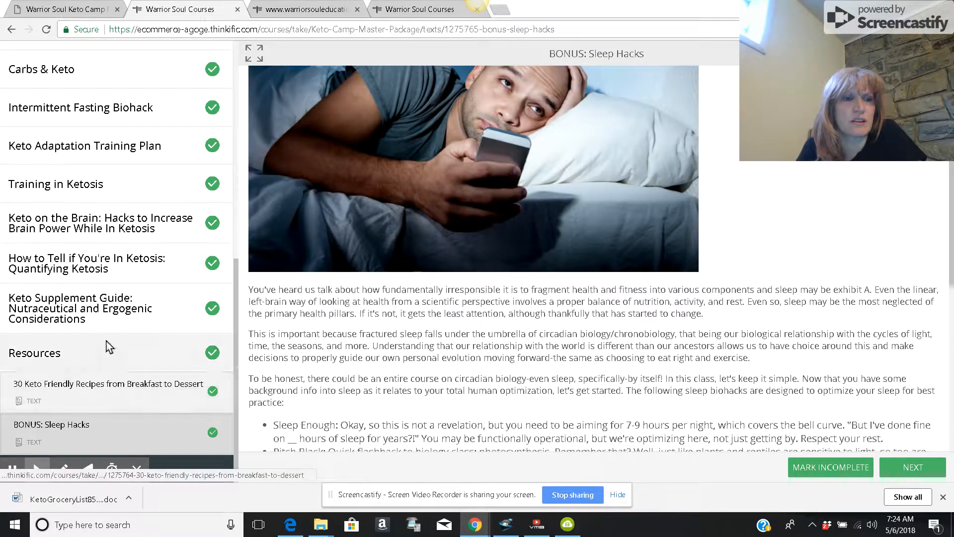
{"action": "scroll", "scroll_direction": "up", "scroll_amount": 3}
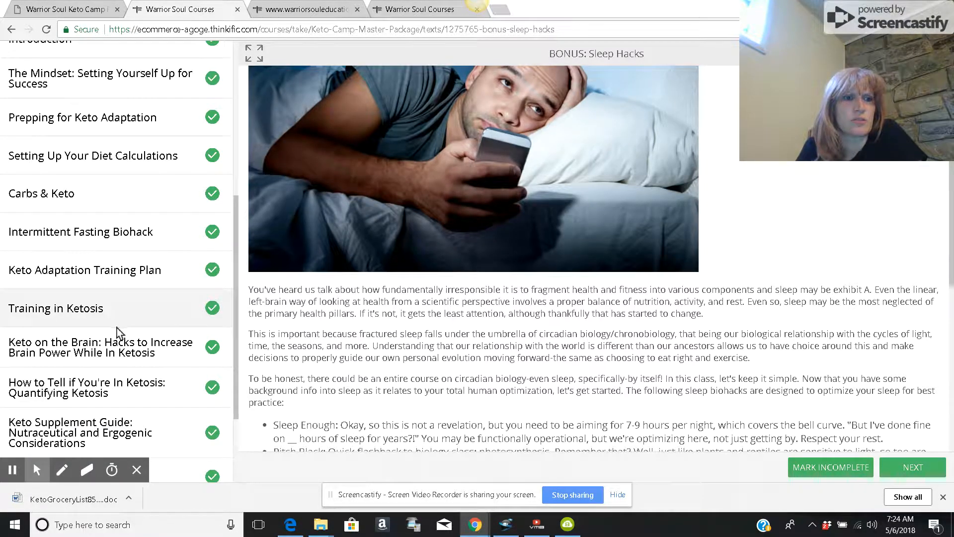
- Expand Training in Ketosis and step through to the Maximize the Benefits training plan lesson
{"action": "left_click", "coordinate": [56, 308]}
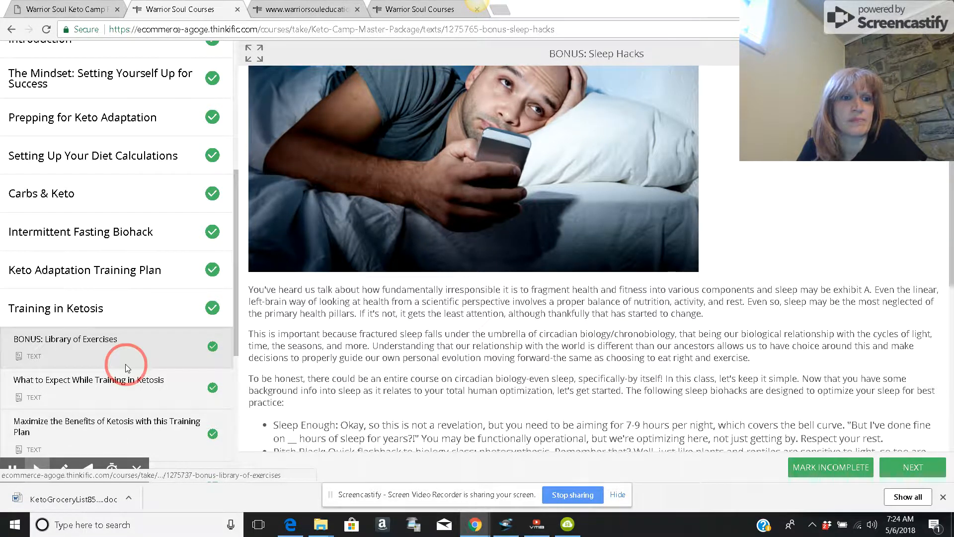
{"action": "left_click", "coordinate": [66, 338]}
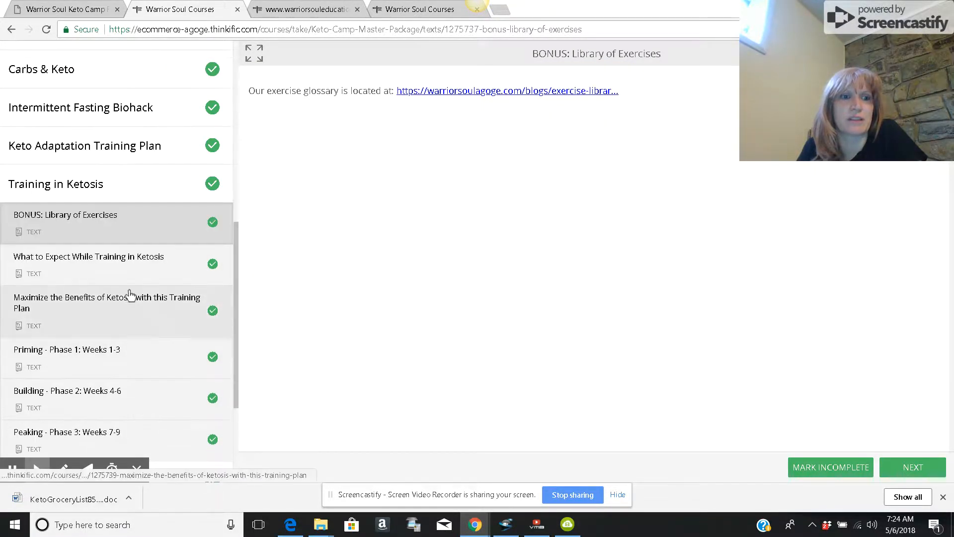
{"action": "left_click", "coordinate": [89, 256]}
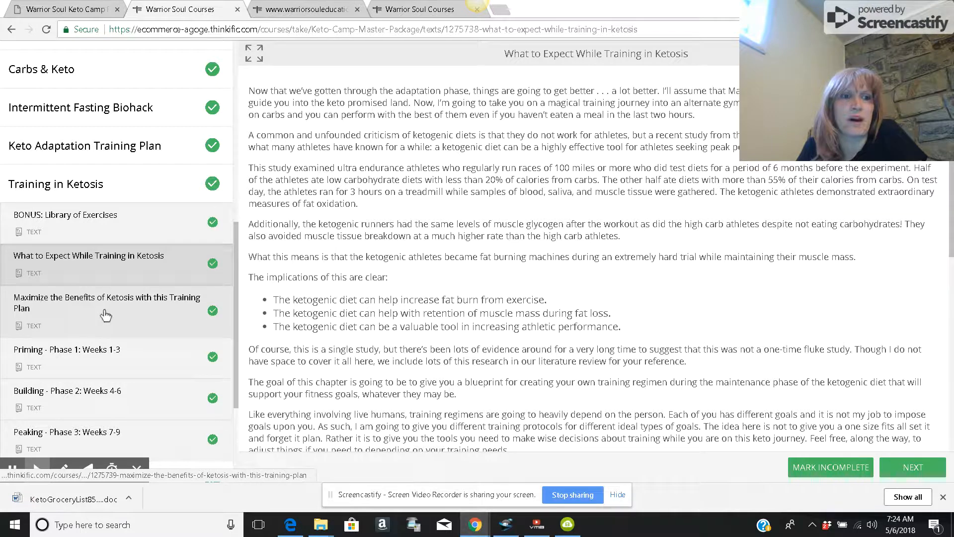
{"action": "left_click", "coordinate": [108, 303]}
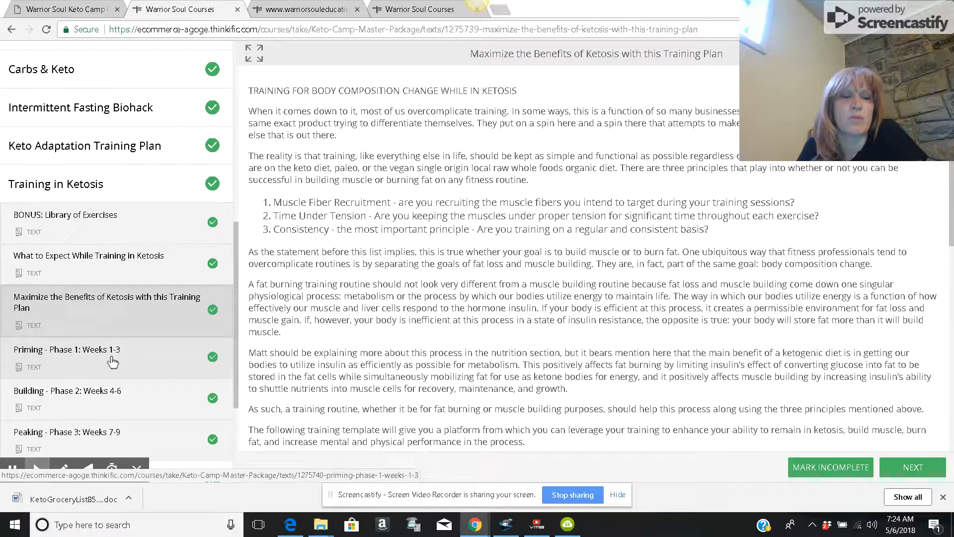
{"action": "left_click", "coordinate": [67, 349]}
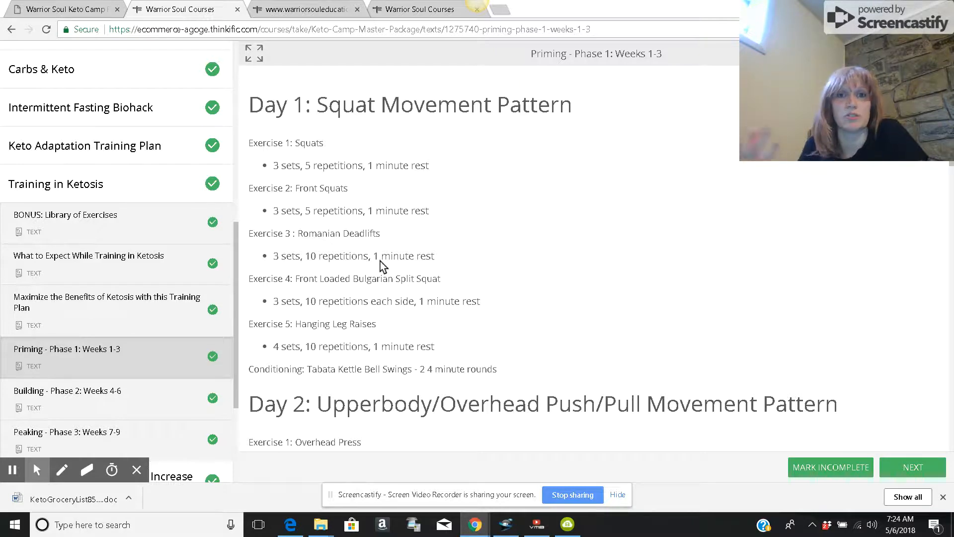
{"action": "mouse_move", "coordinate": [466, 253]}
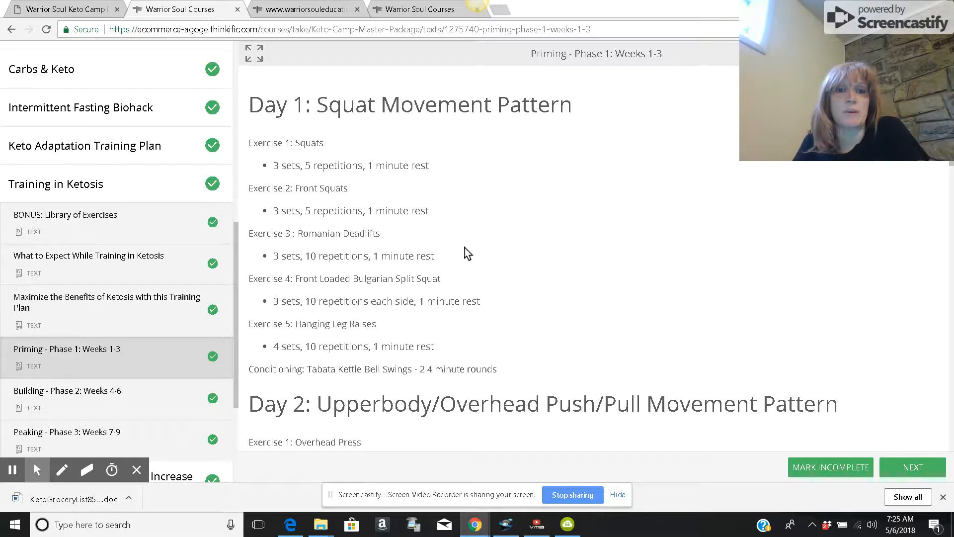
{"action": "scroll", "scroll_direction": "down", "scroll_amount": 3}
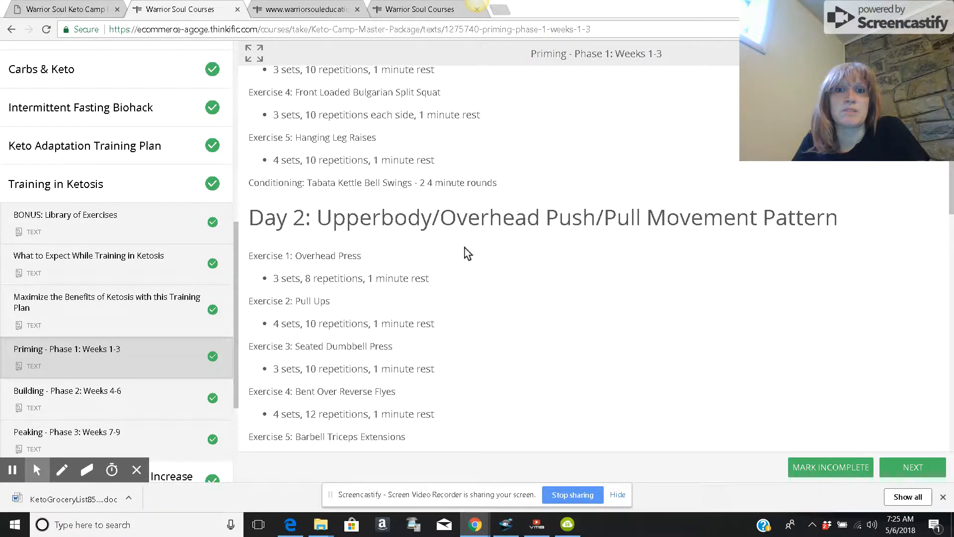
{"action": "scroll", "scroll_direction": "down", "scroll_amount": 3}
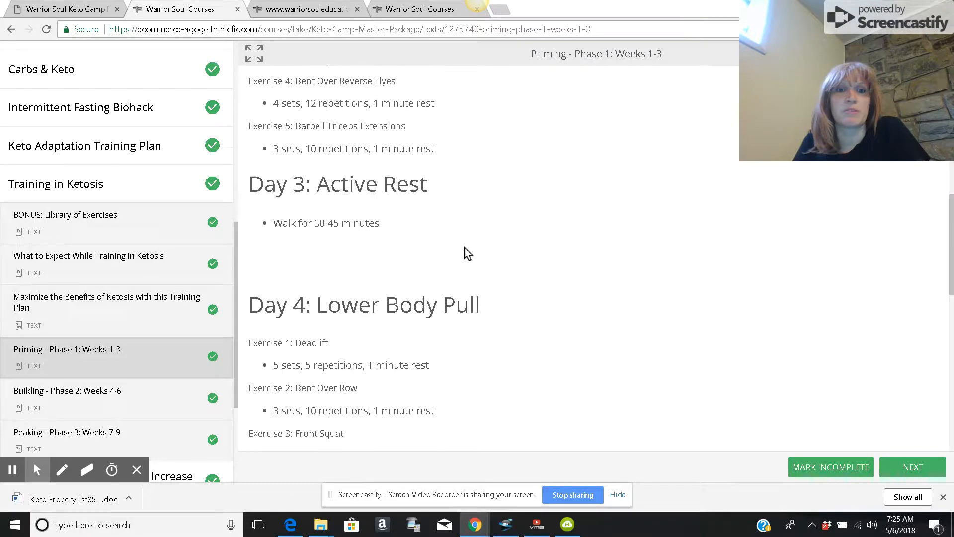
{"action": "scroll", "scroll_direction": "down", "scroll_amount": 3}
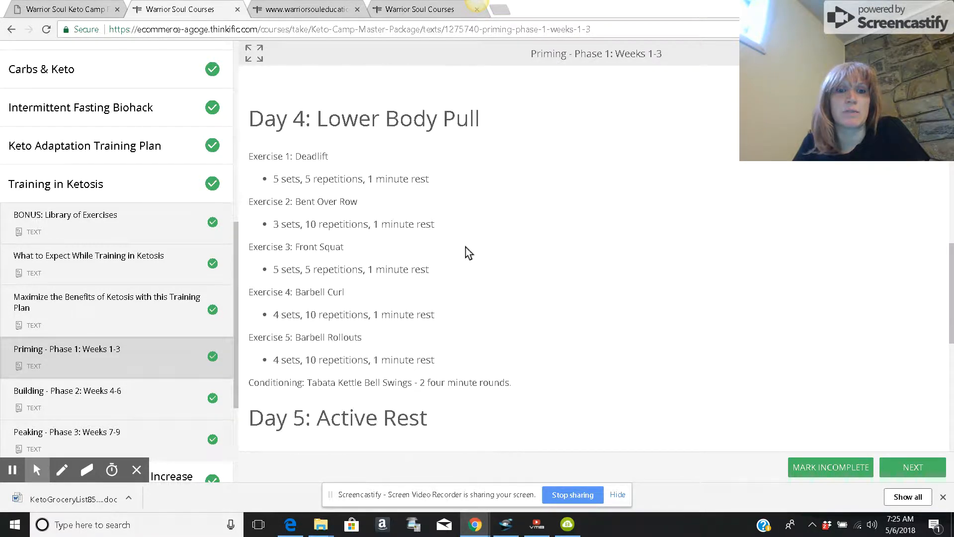
{"action": "mouse_move", "coordinate": [334, 162]}
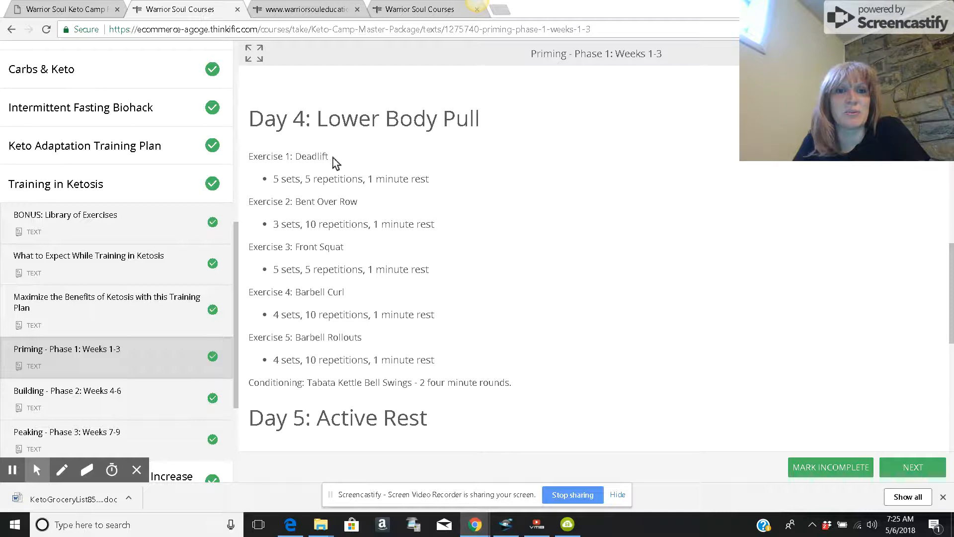
{"action": "mouse_move", "coordinate": [346, 263]}
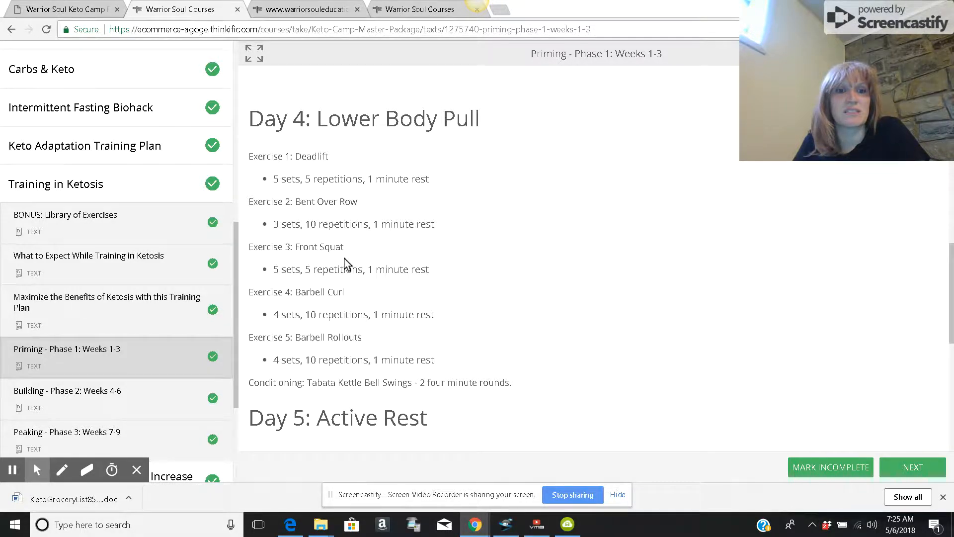
{"action": "mouse_move", "coordinate": [344, 358]}
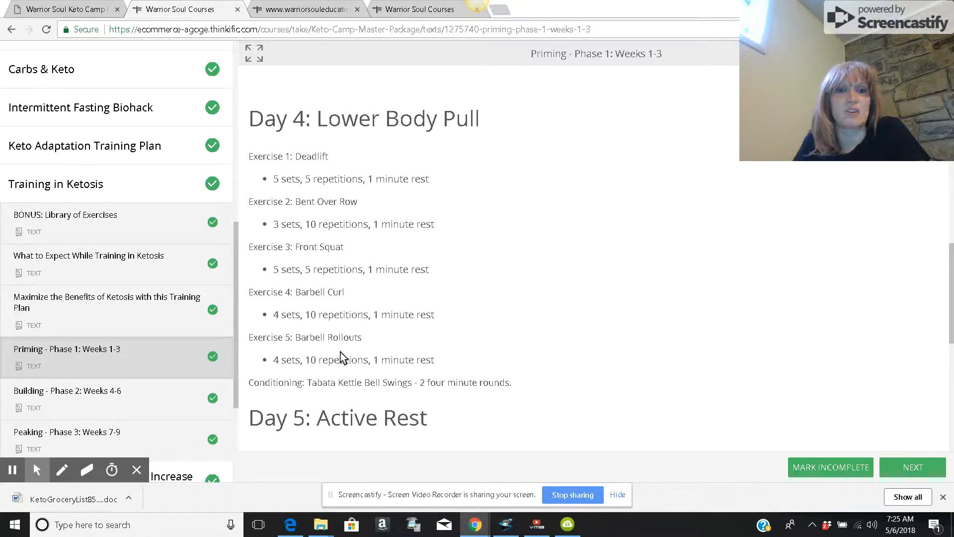
{"action": "scroll", "scroll_direction": "down", "scroll_amount": 3}
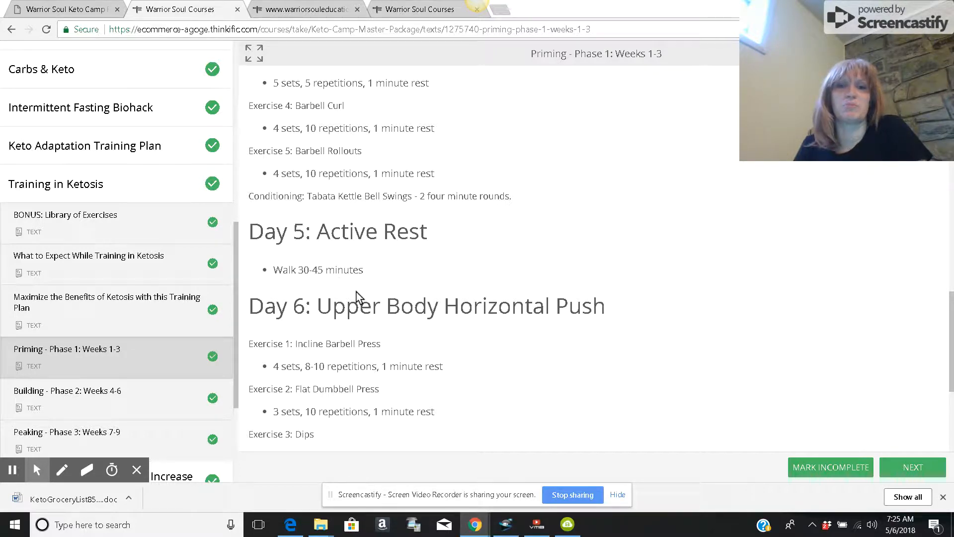
{"action": "scroll", "scroll_direction": "down", "scroll_amount": 3}
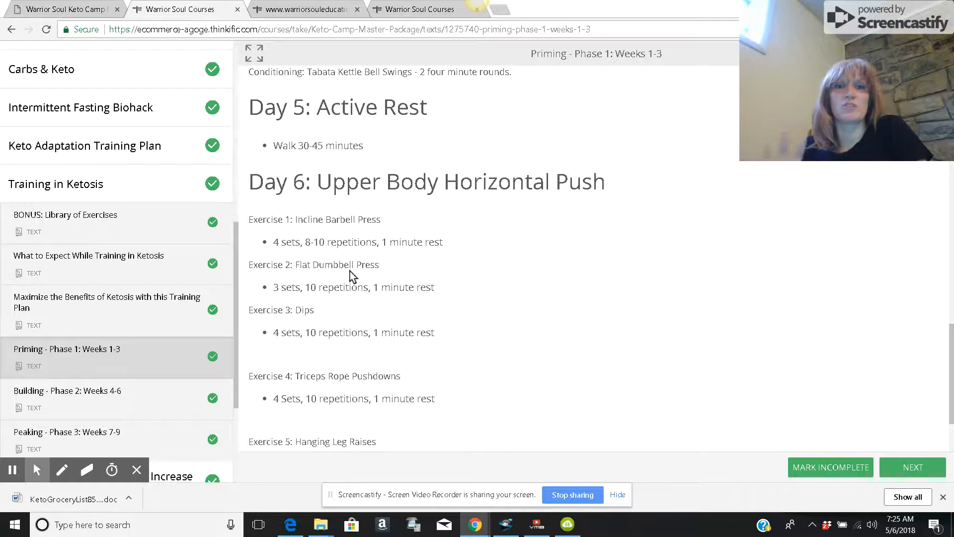
{"action": "mouse_move", "coordinate": [369, 240]}
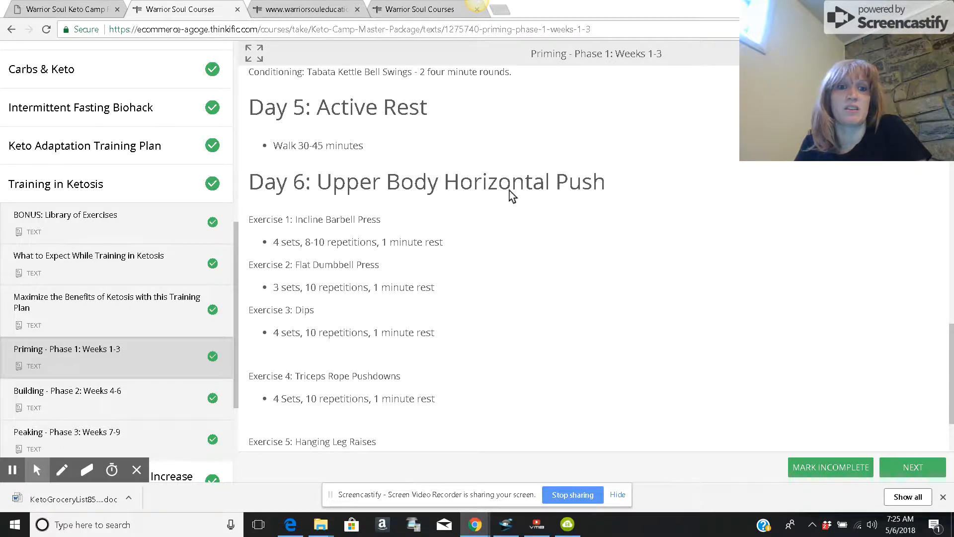
{"action": "scroll", "scroll_direction": "down", "scroll_amount": 3}
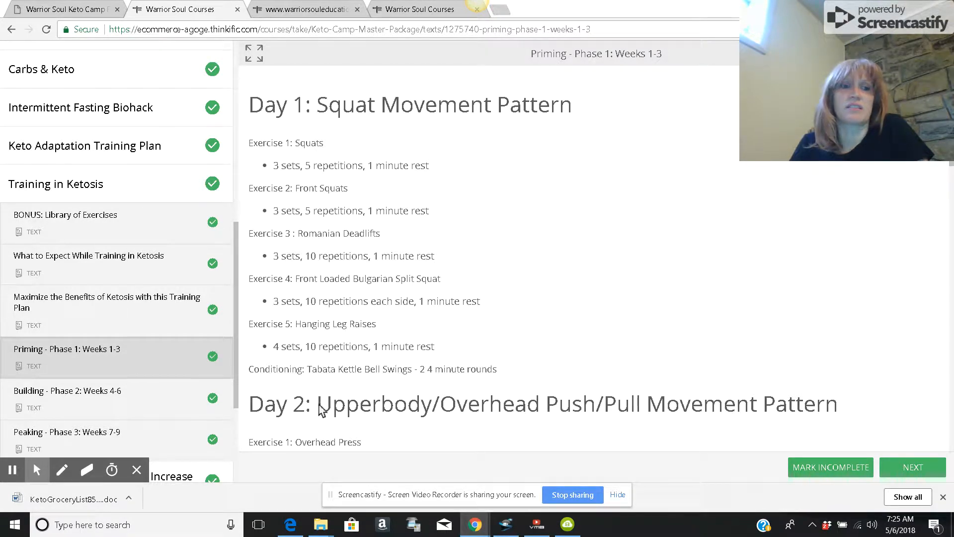
- Open Building - Phase 2: Weeks 4-6 and scroll to its Day 1 squat workout
{"action": "left_click", "coordinate": [68, 390]}
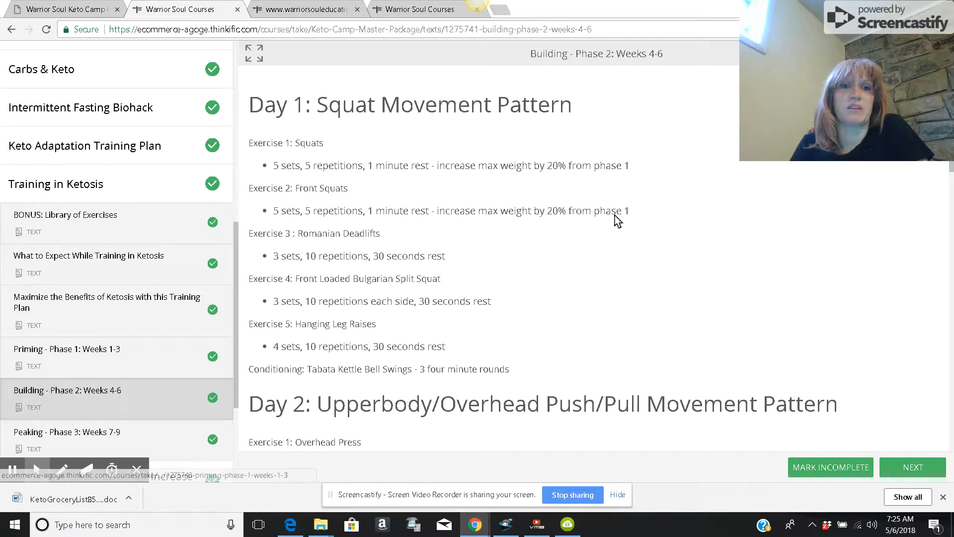
{"action": "scroll", "scroll_direction": "down", "scroll_amount": 3}
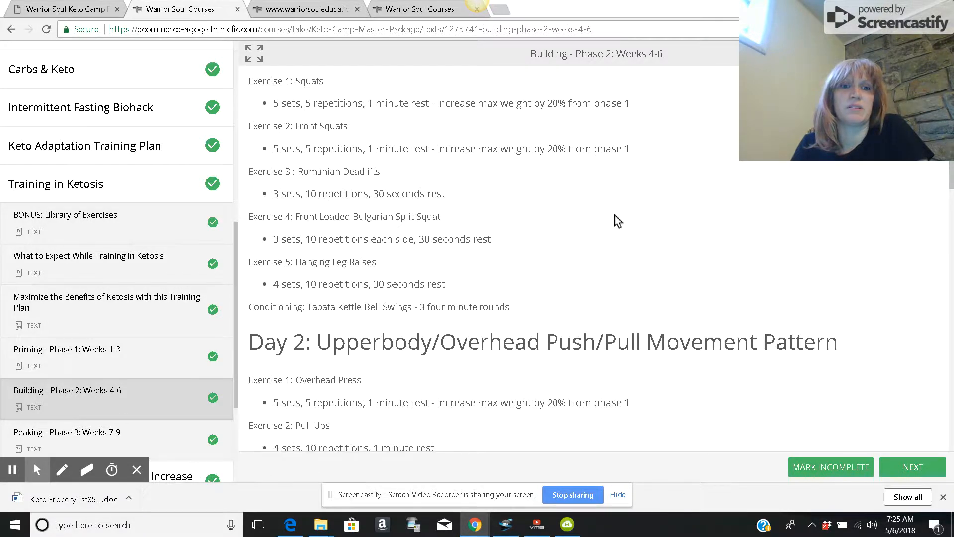
{"action": "scroll", "scroll_direction": "down", "scroll_amount": 3}
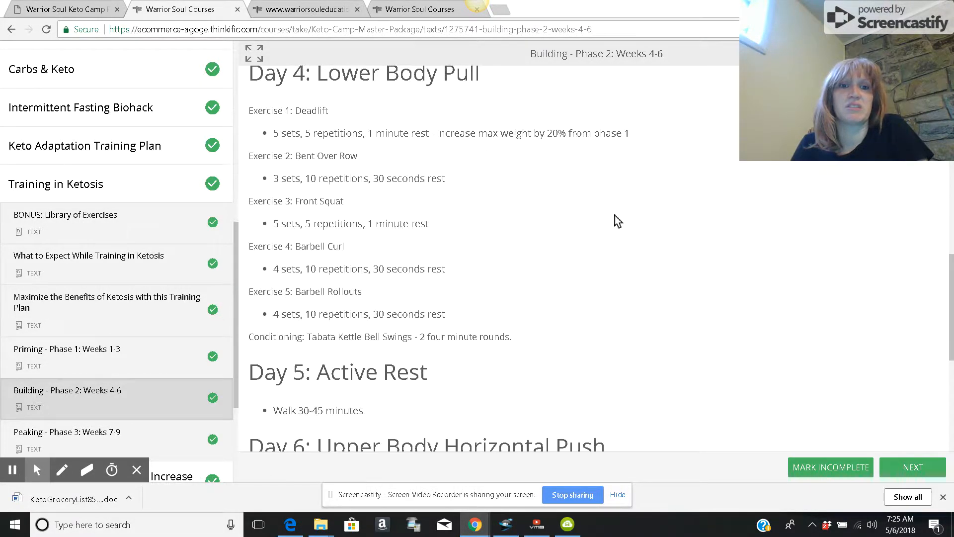
{"action": "scroll", "scroll_direction": "down", "scroll_amount": 3}
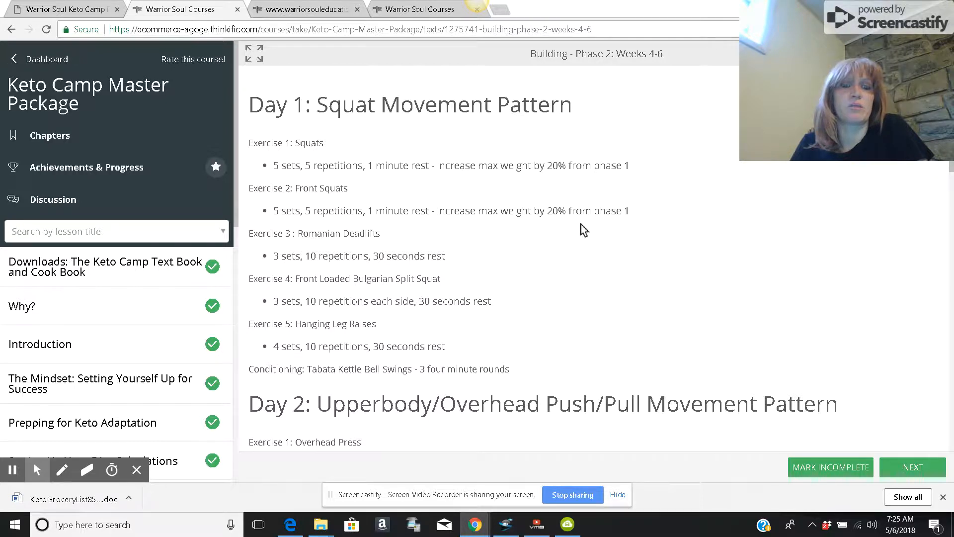
{"action": "scroll", "scroll_direction": "down", "scroll_amount": 3}
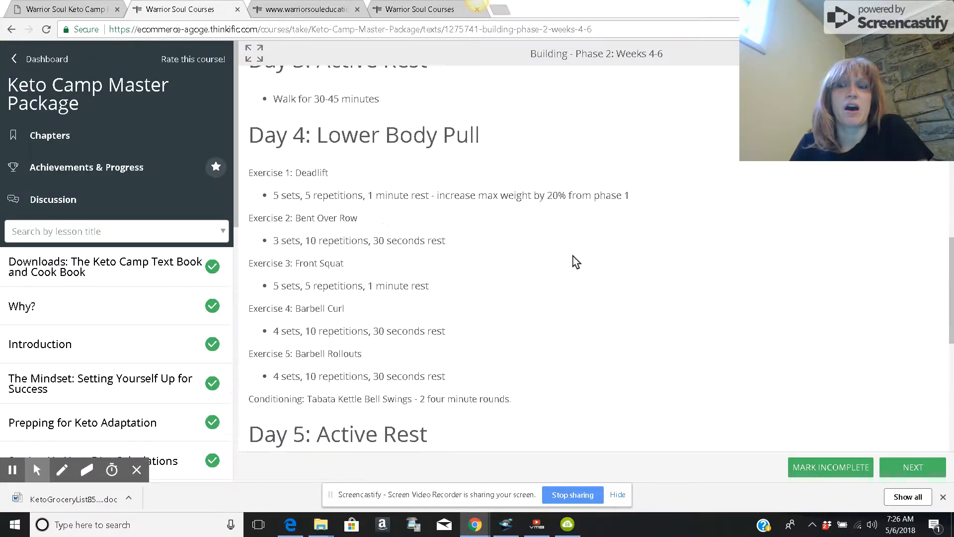
{"action": "scroll", "scroll_direction": "up", "scroll_amount": 3}
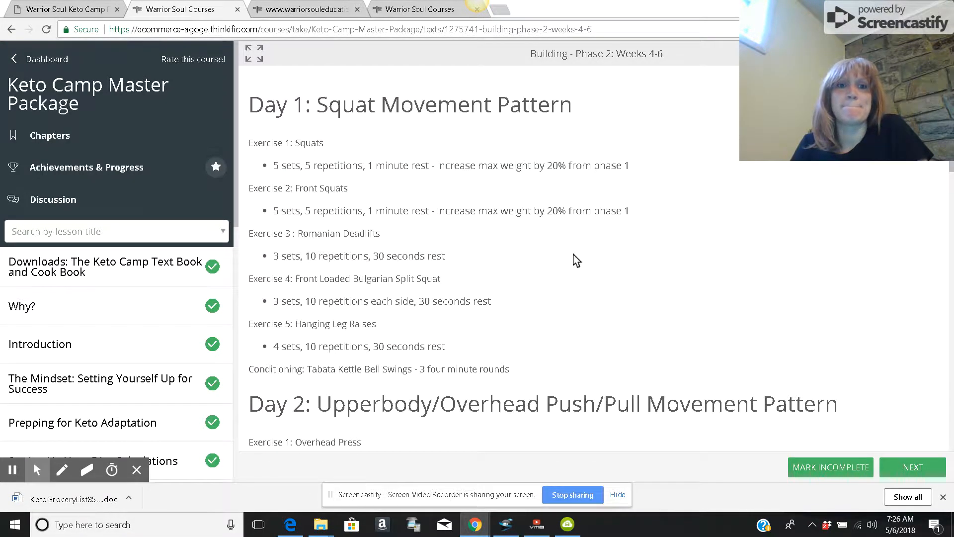
{"action": "mouse_move", "coordinate": [521, 228]}
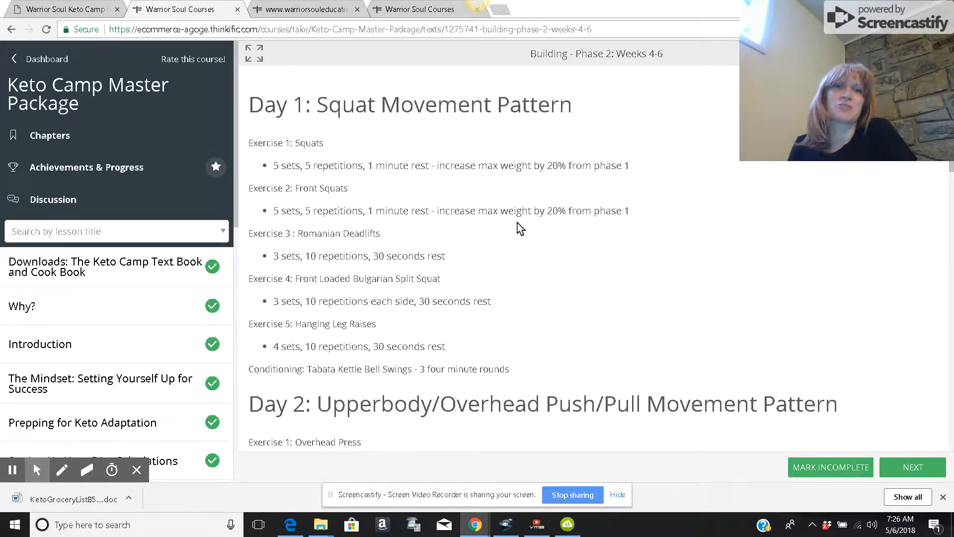
{"action": "mouse_move", "coordinate": [537, 220]}
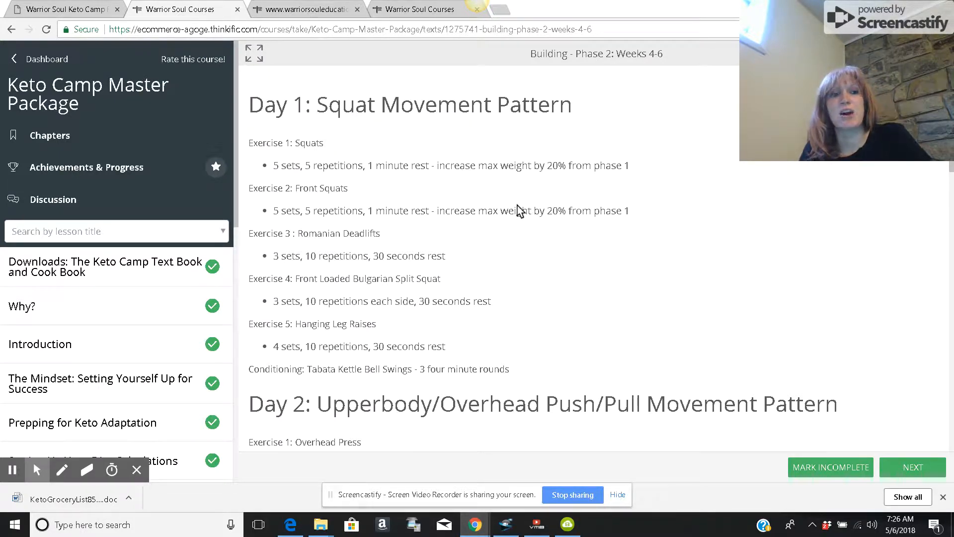
{"action": "mouse_move", "coordinate": [500, 203]}
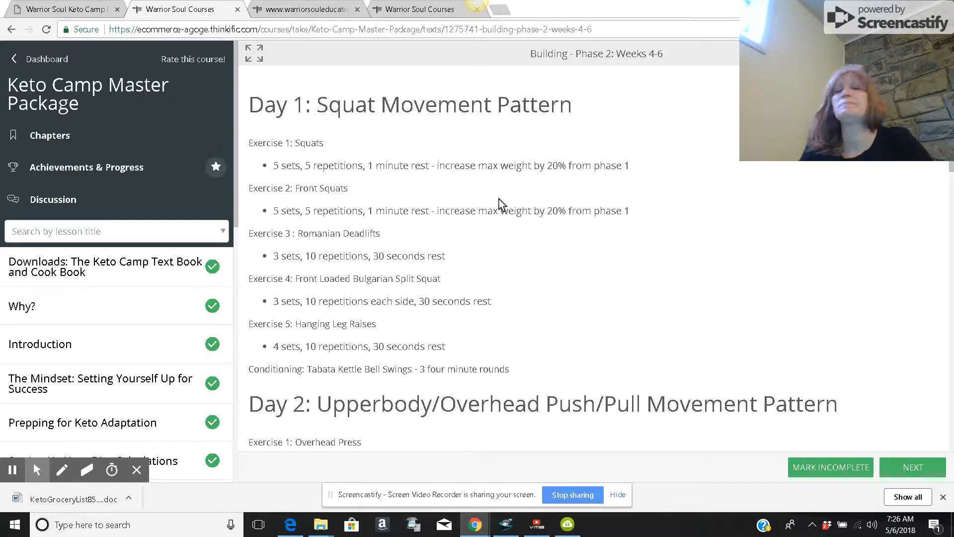
{"action": "mouse_move", "coordinate": [514, 199]}
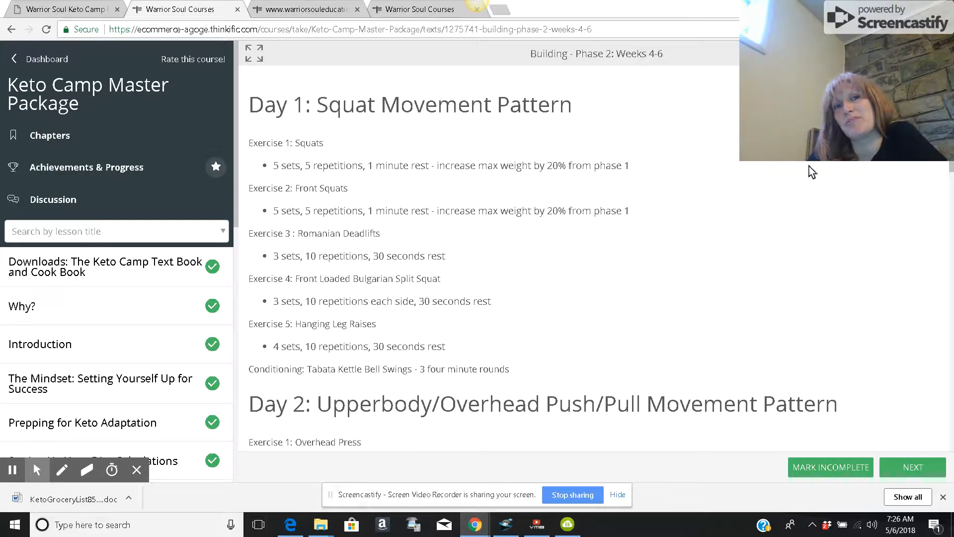
{"action": "mouse_move", "coordinate": [751, 261]}
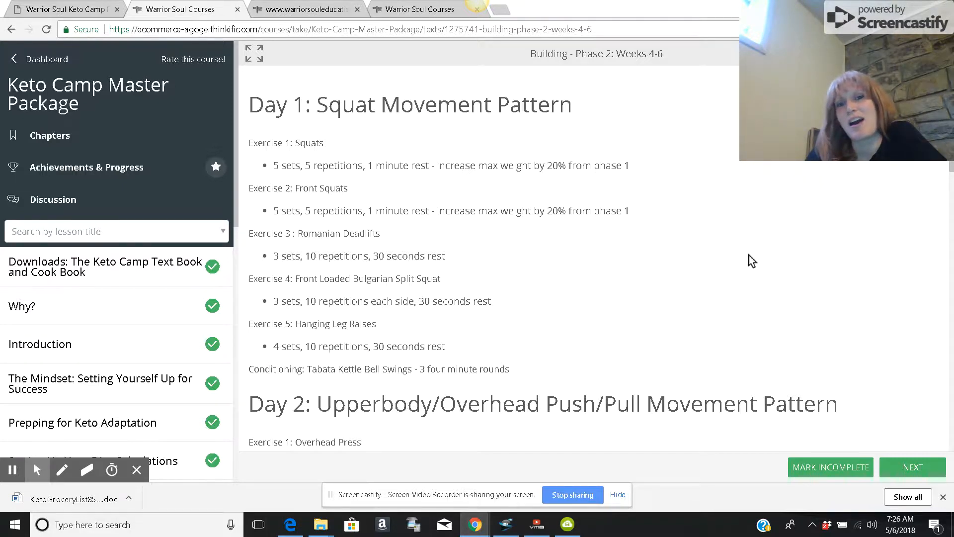
{"action": "mouse_move", "coordinate": [527, 243]}
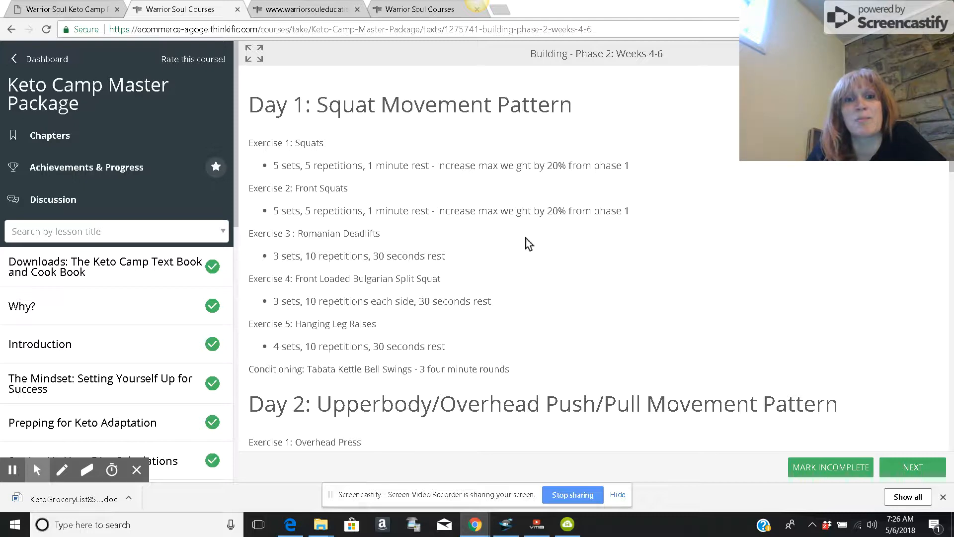
{"action": "scroll", "scroll_direction": "down", "scroll_amount": 3}
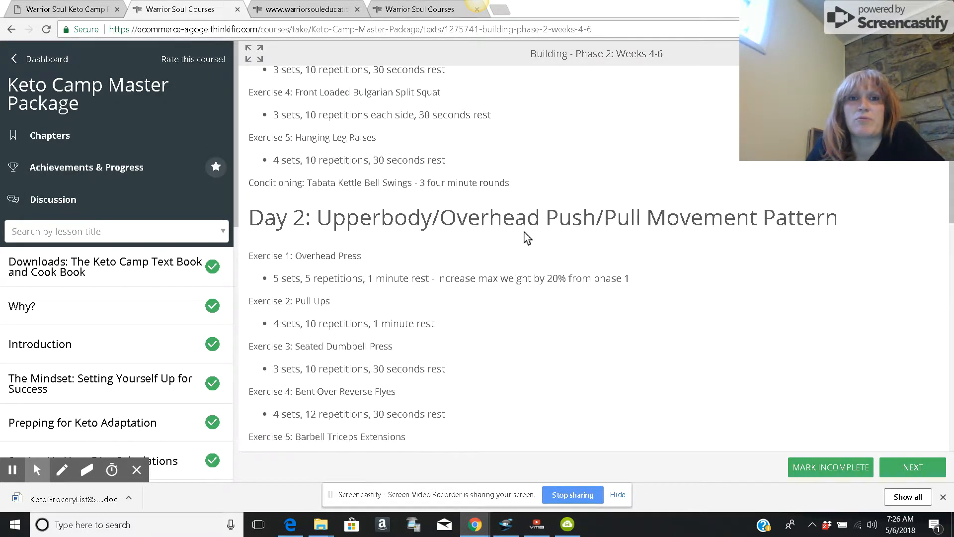
{"action": "scroll", "scroll_direction": "down", "scroll_amount": 3}
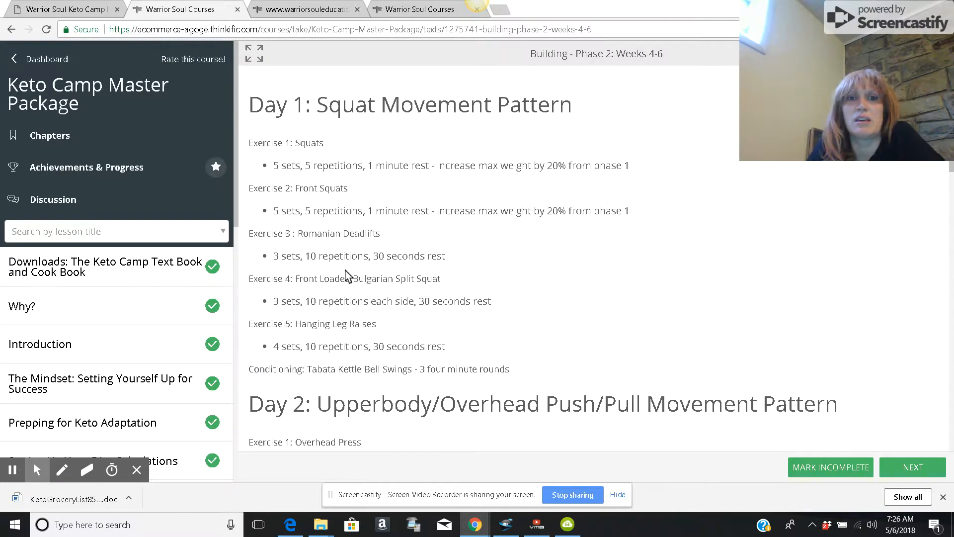
{"action": "scroll", "scroll_direction": "down", "scroll_amount": 3}
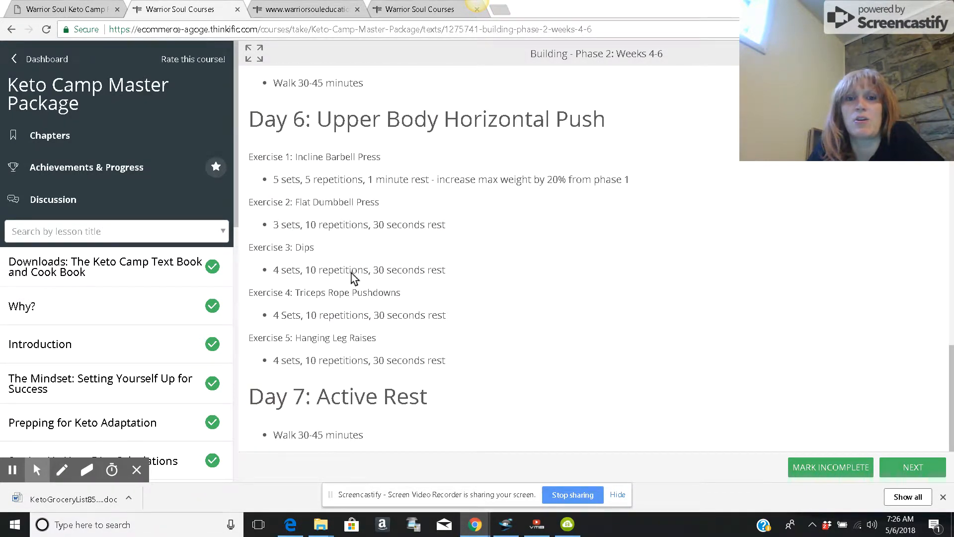
{"action": "scroll", "scroll_direction": "down", "scroll_amount": 3}
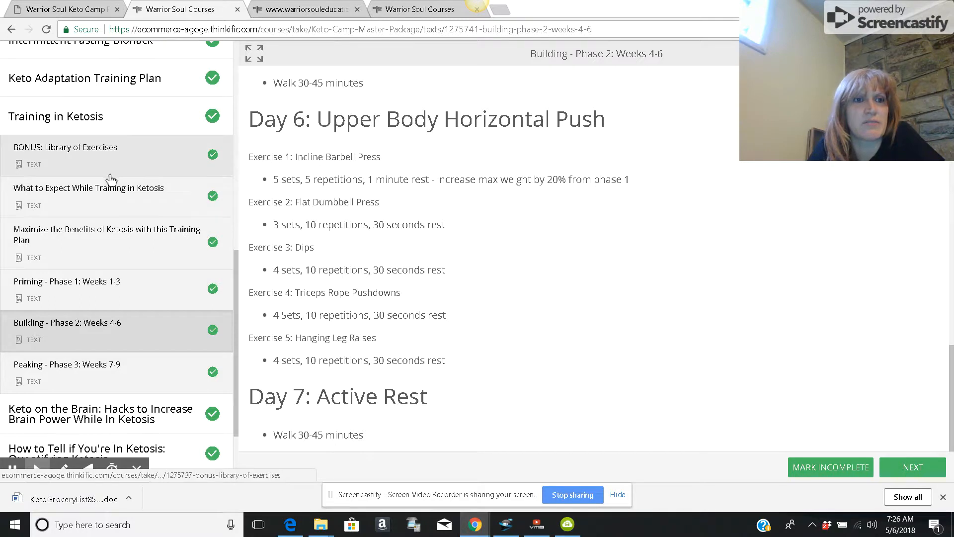
- Stop briefly at BONUS: Library of Exercises, then read What to Expect While Training in Ketosis
{"action": "left_click", "coordinate": [65, 147]}
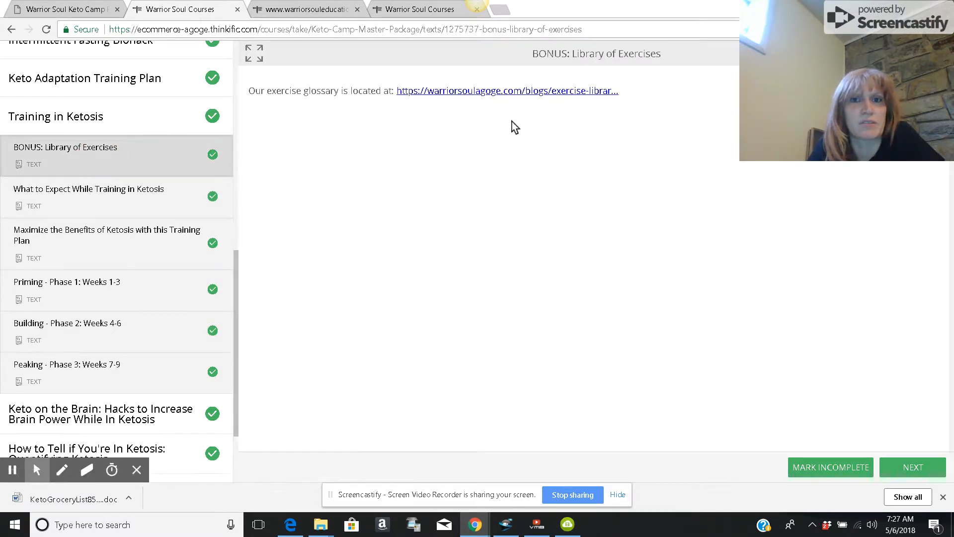
{"action": "left_click", "coordinate": [89, 189]}
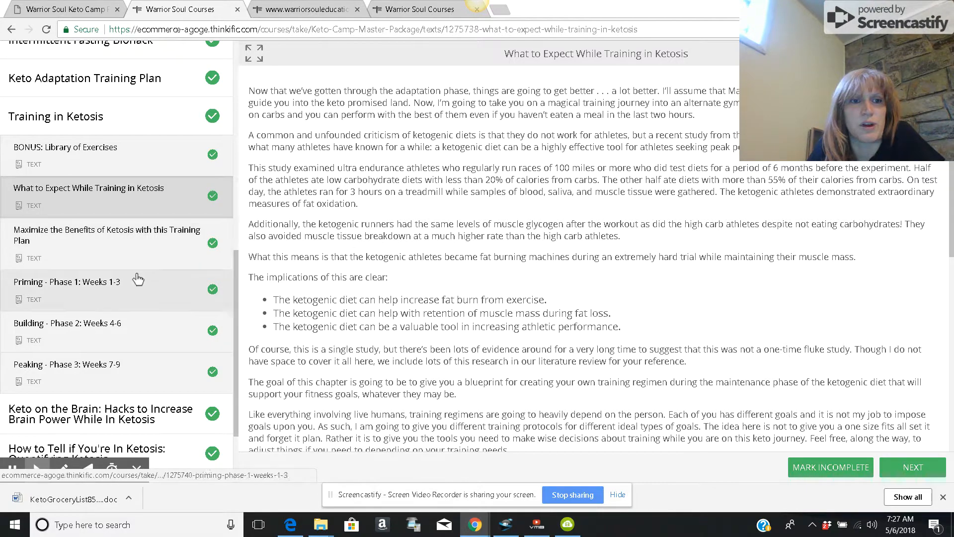
{"action": "scroll", "scroll_direction": "down", "scroll_amount": 3}
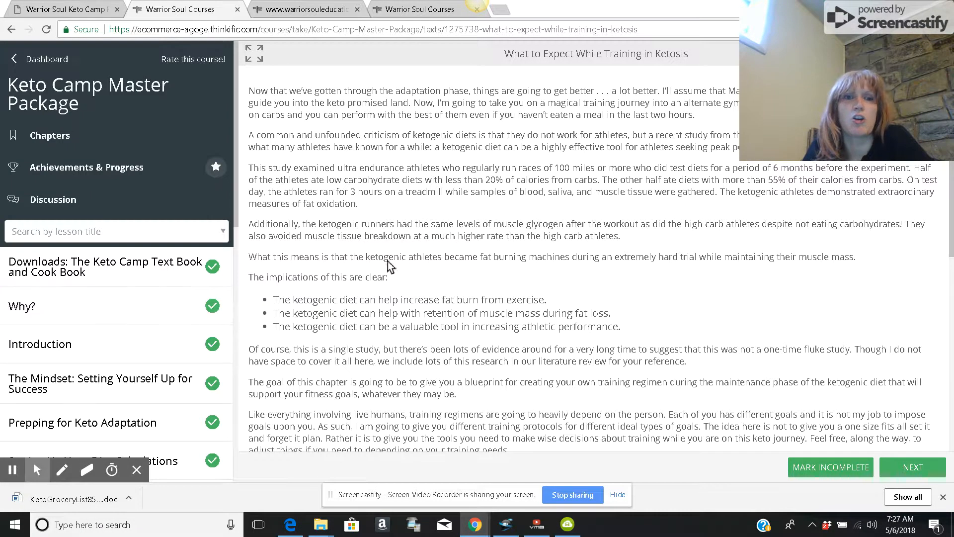
{"action": "mouse_move", "coordinate": [502, 310]}
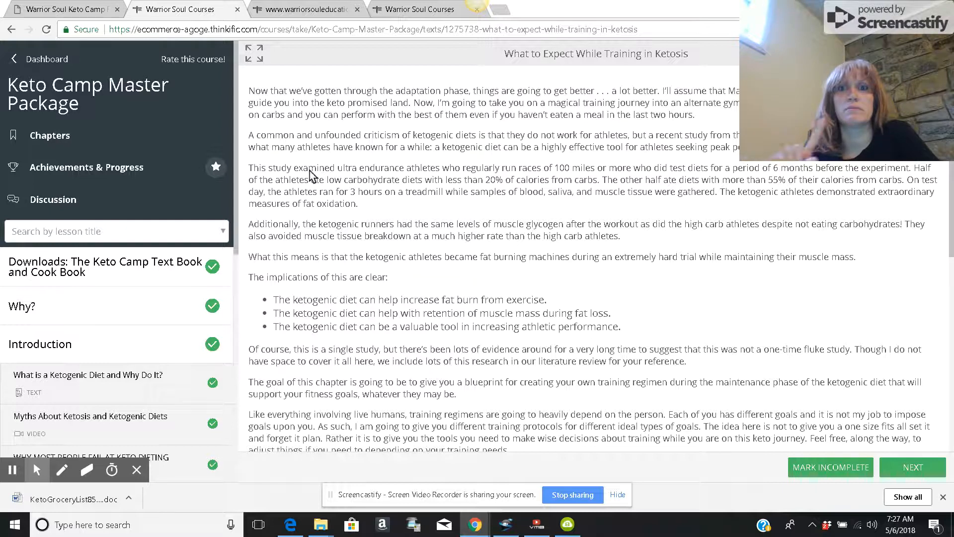
{"action": "mouse_move", "coordinate": [461, 228]}
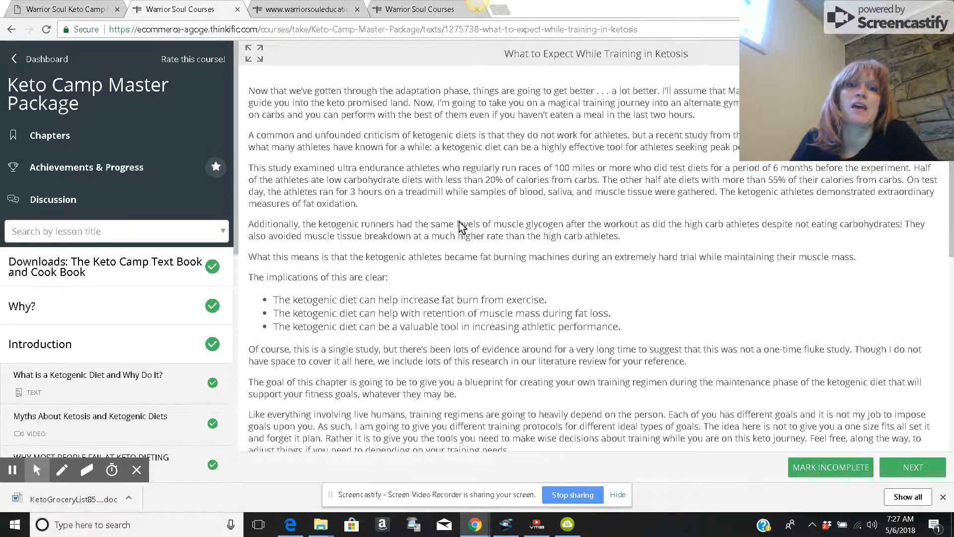